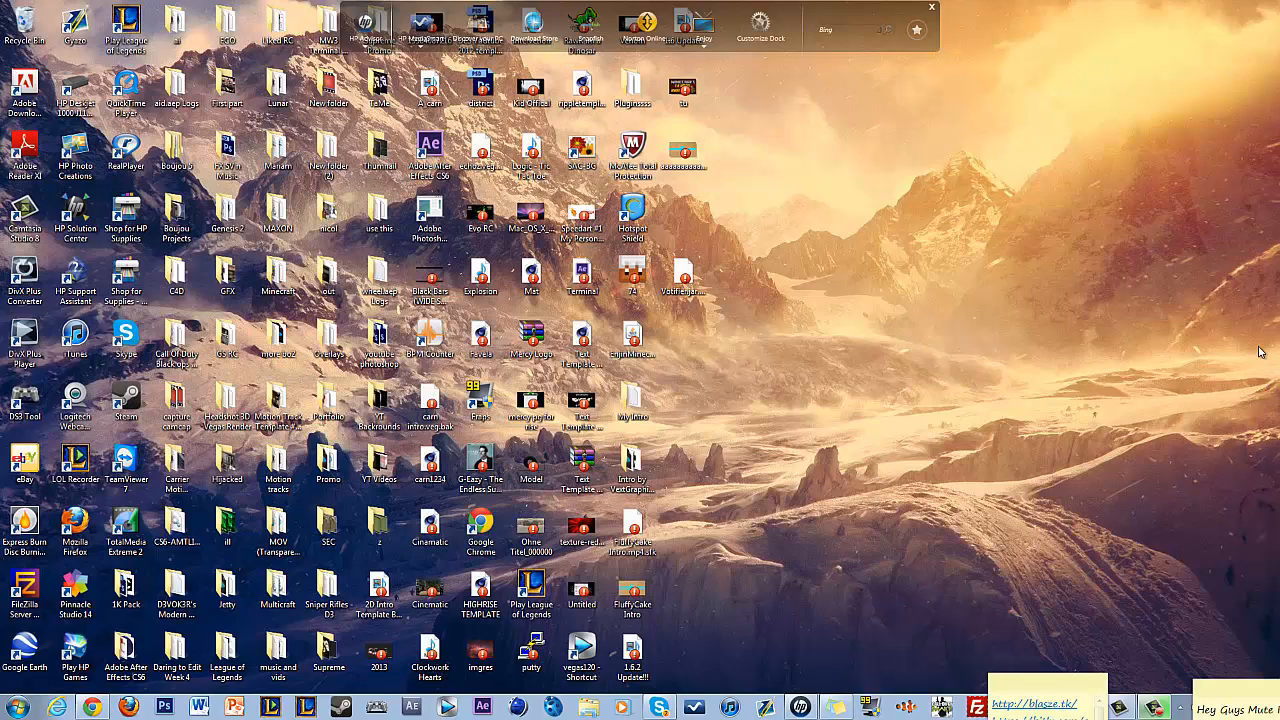
{"action": "mouse_move", "coordinate": [1270, 372]}
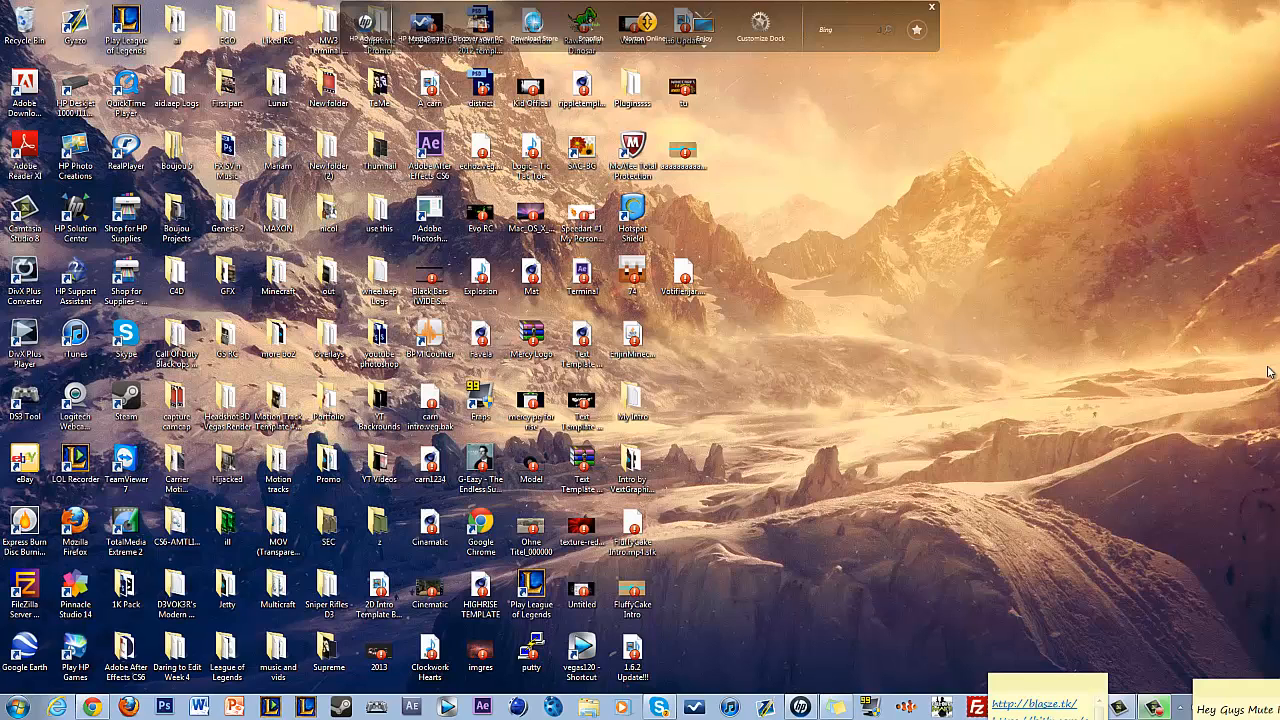
{"action": "mouse_move", "coordinate": [1265, 375]}
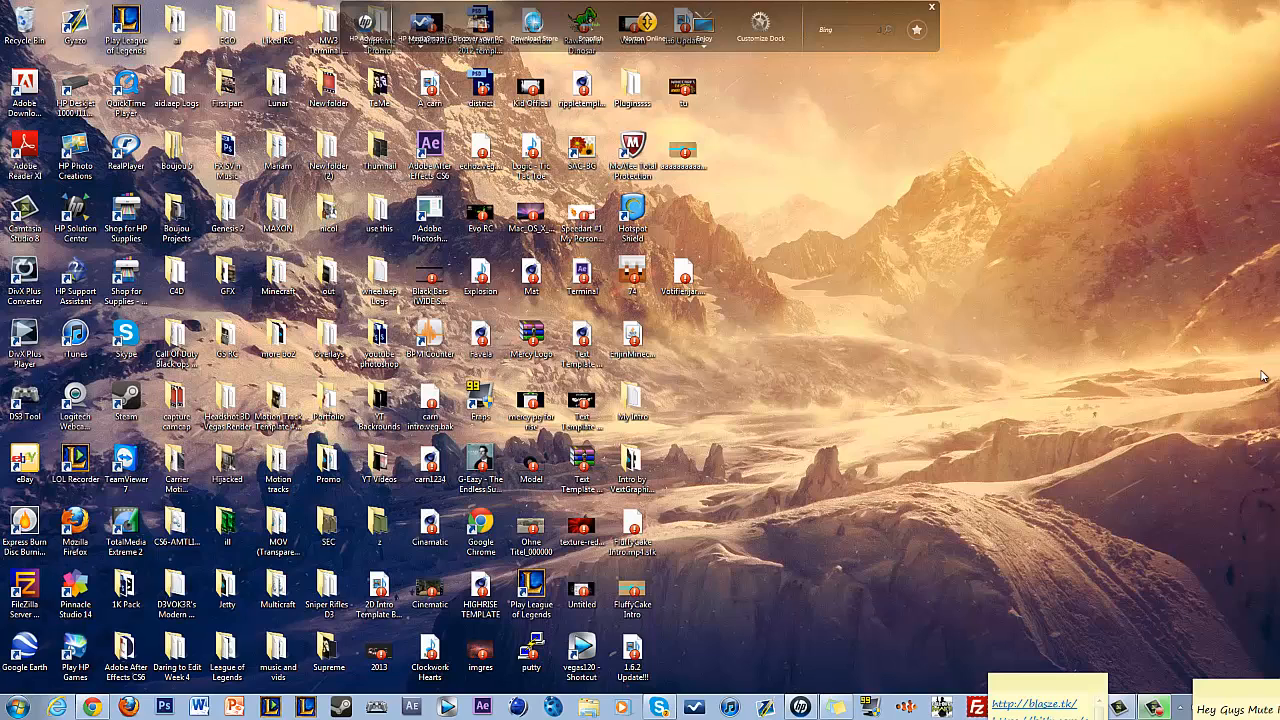
{"action": "mouse_move", "coordinate": [1123, 320]}
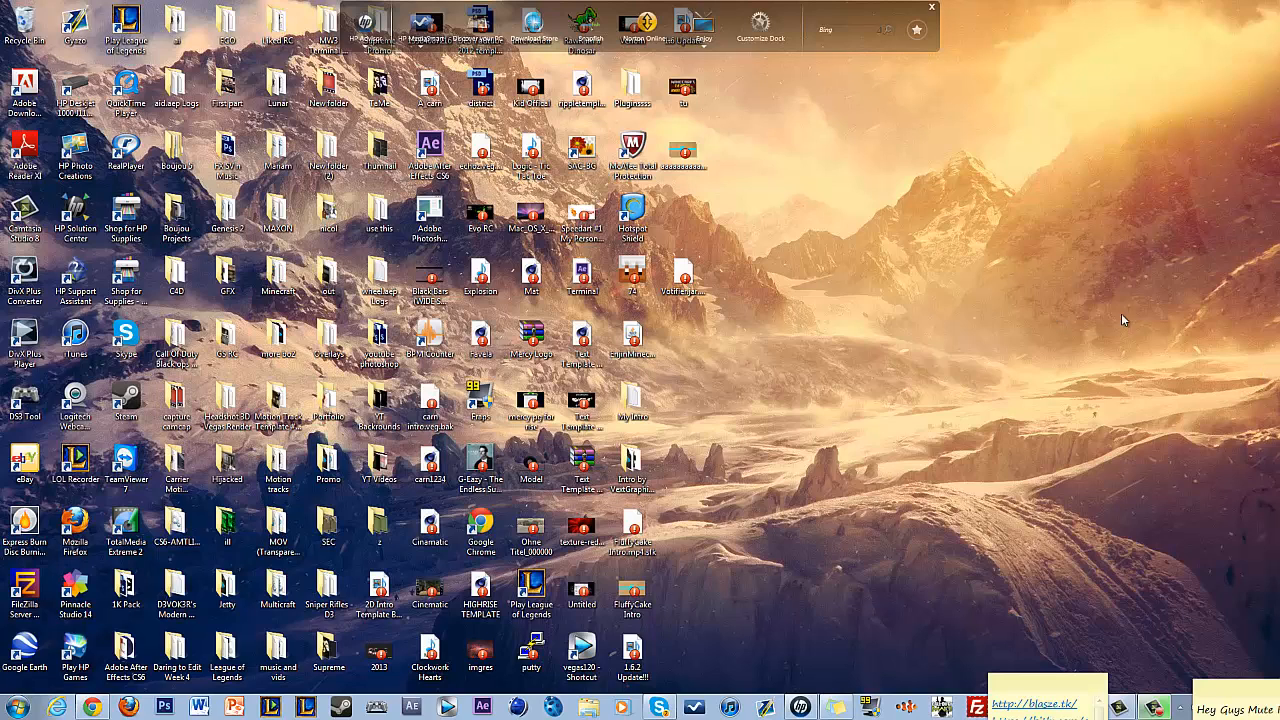
{"action": "mouse_move", "coordinate": [1190, 210]}
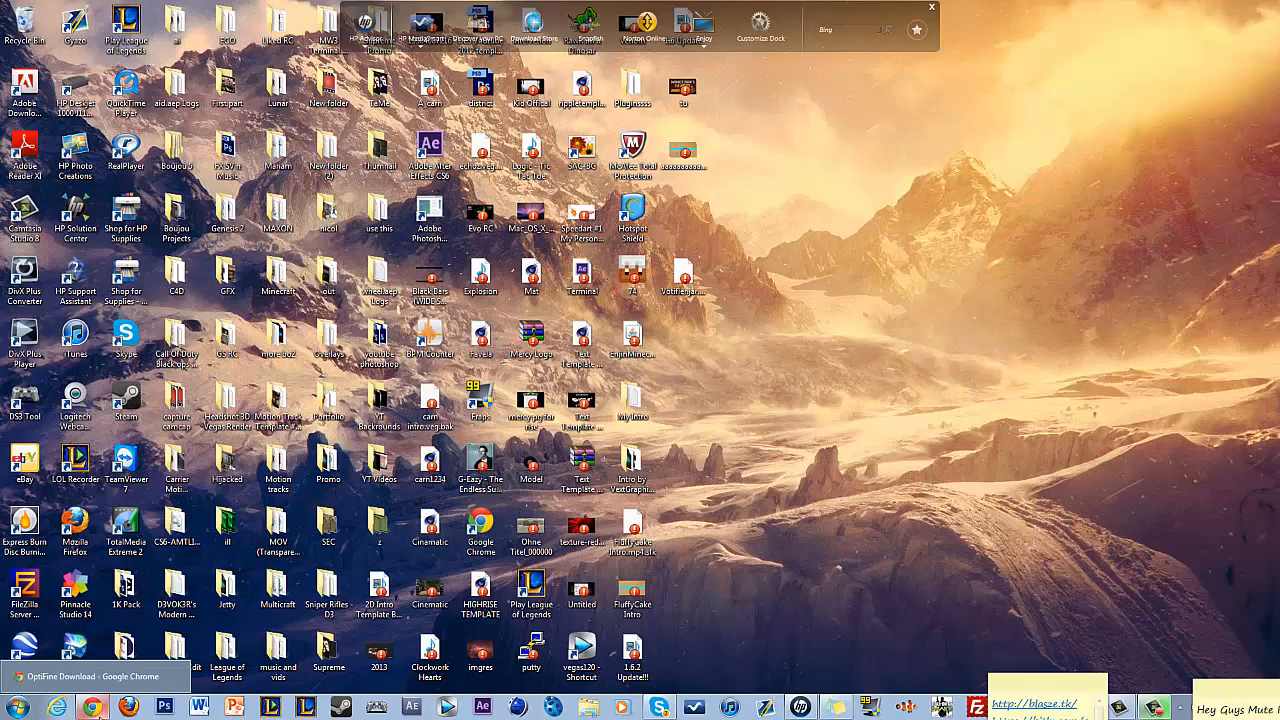
Download OptiFine_1.6.2_HD_U_A2.zip from the Chrome page and open it in WinRAR
{"action": "left_click", "coordinate": [90, 676]}
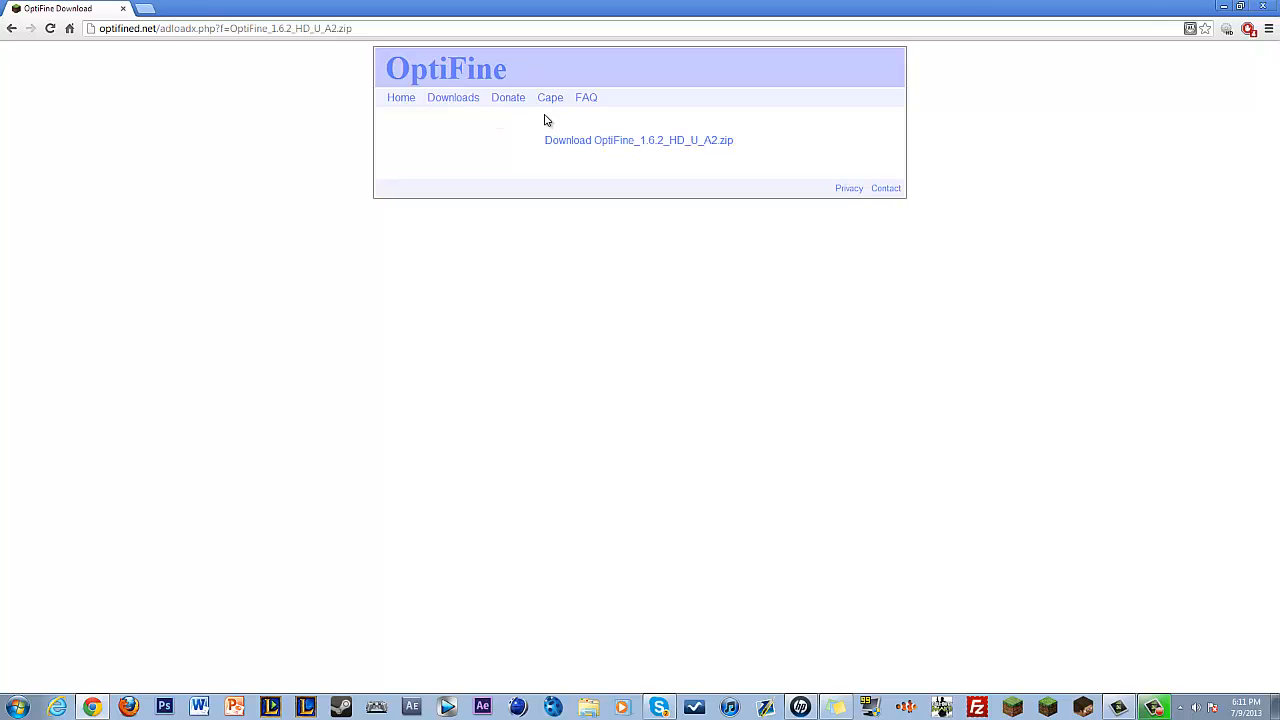
{"action": "left_click", "coordinate": [638, 140]}
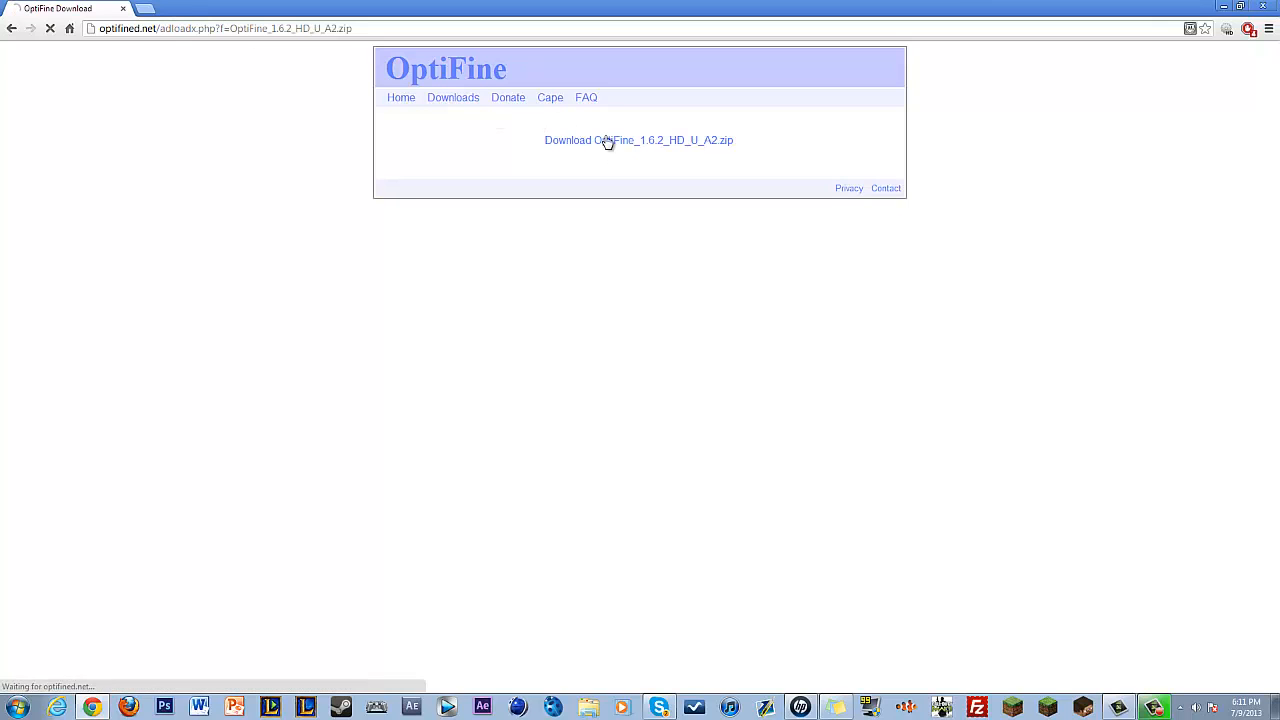
{"action": "left_click", "coordinate": [638, 140]}
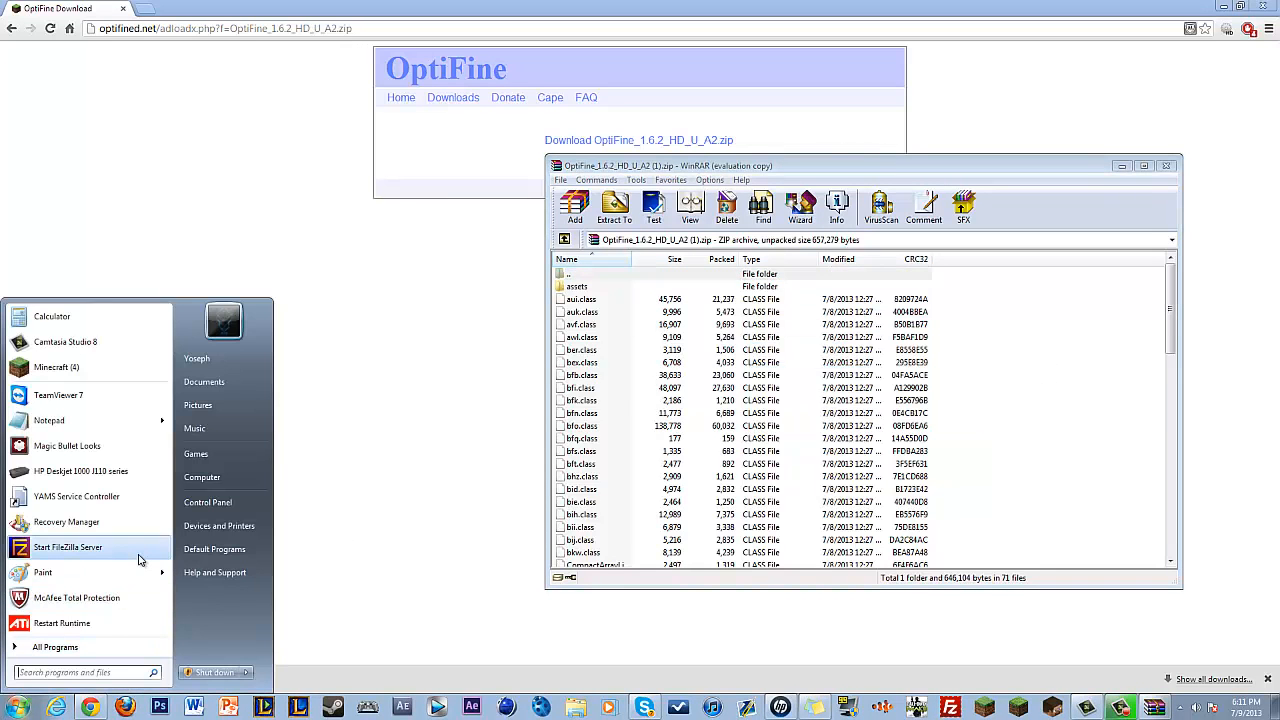
Go from %appdata% into .minecraft, then versions, then the 1.6.2 folder
{"action": "type", "text": "%d"}
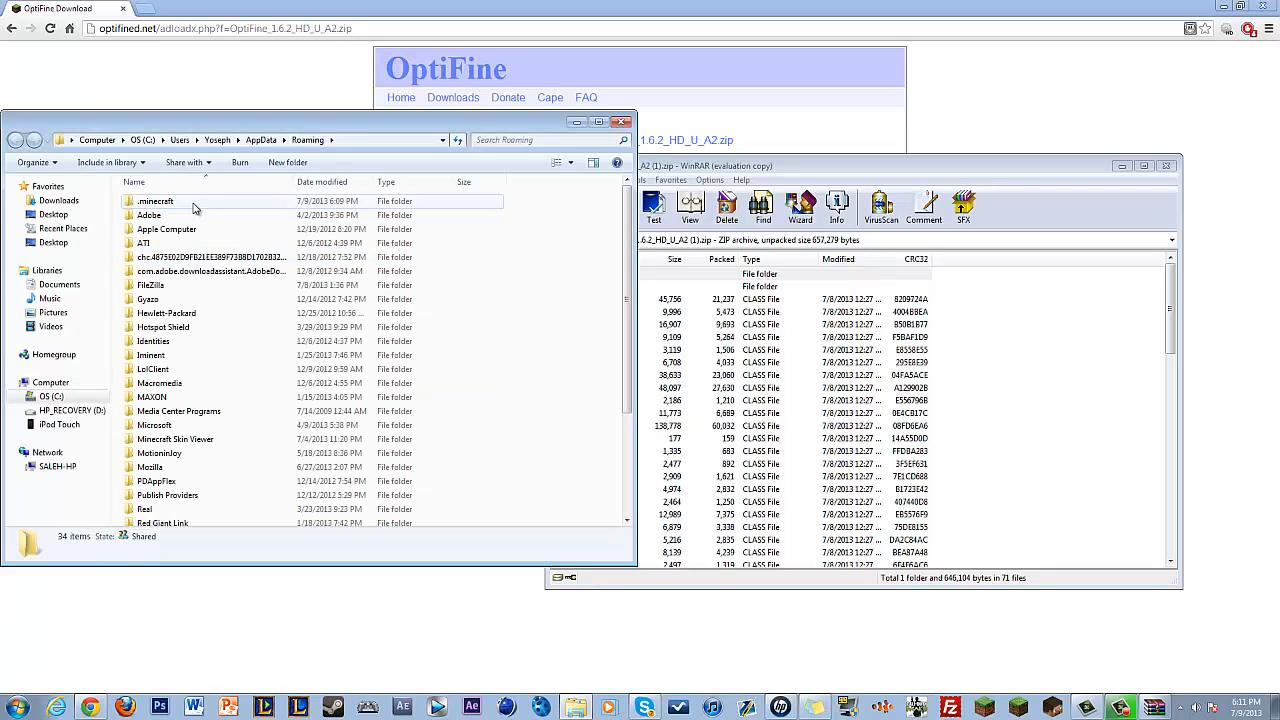
{"action": "double_click", "coordinate": [155, 201]}
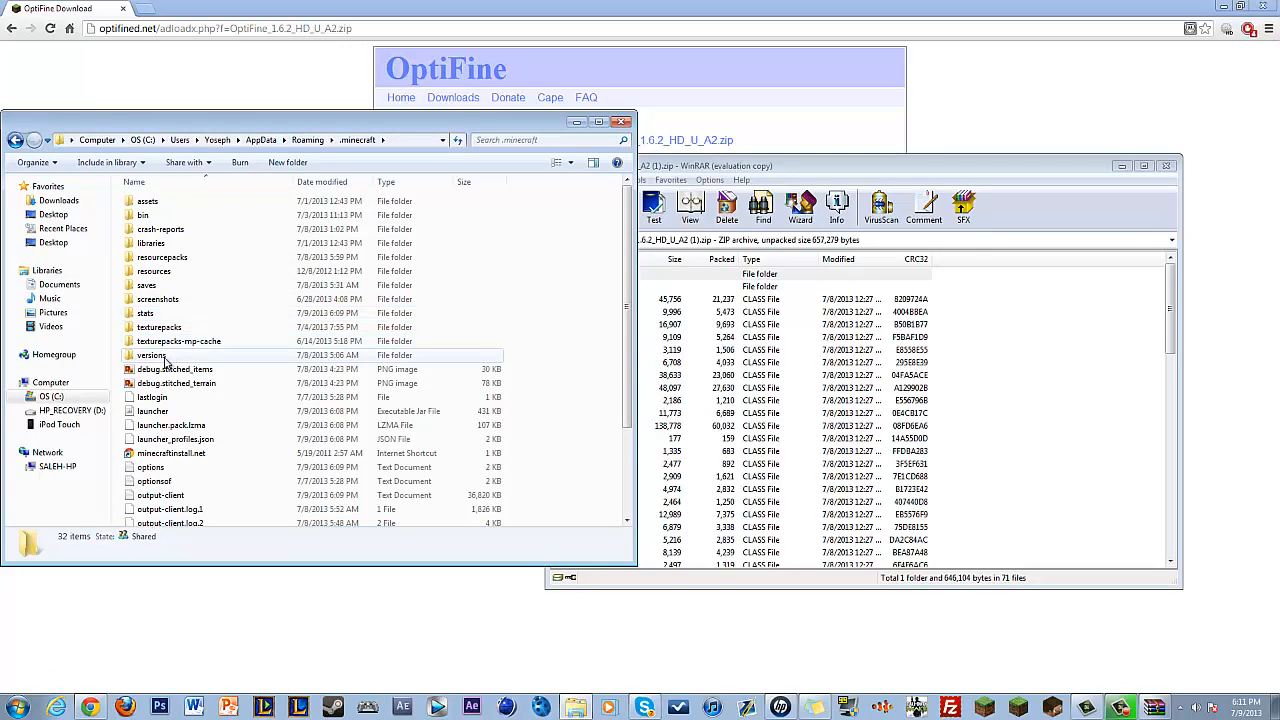
{"action": "double_click", "coordinate": [152, 355]}
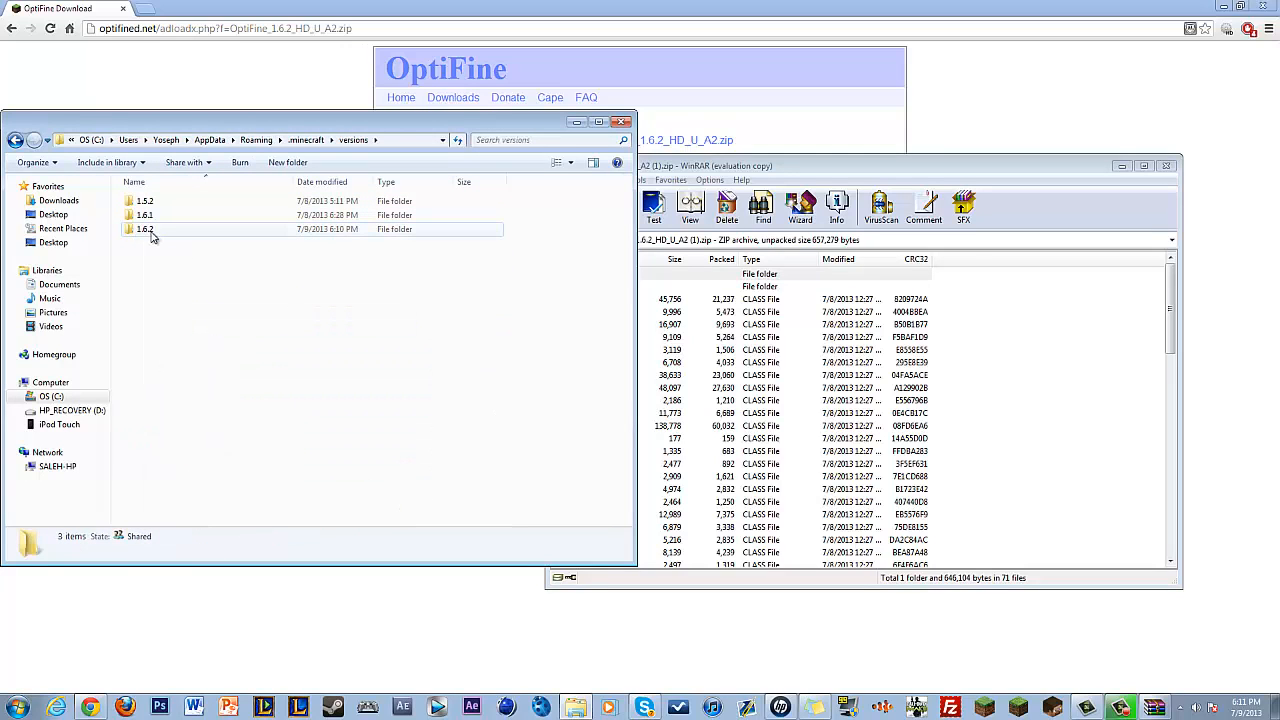
{"action": "double_click", "coordinate": [146, 228]}
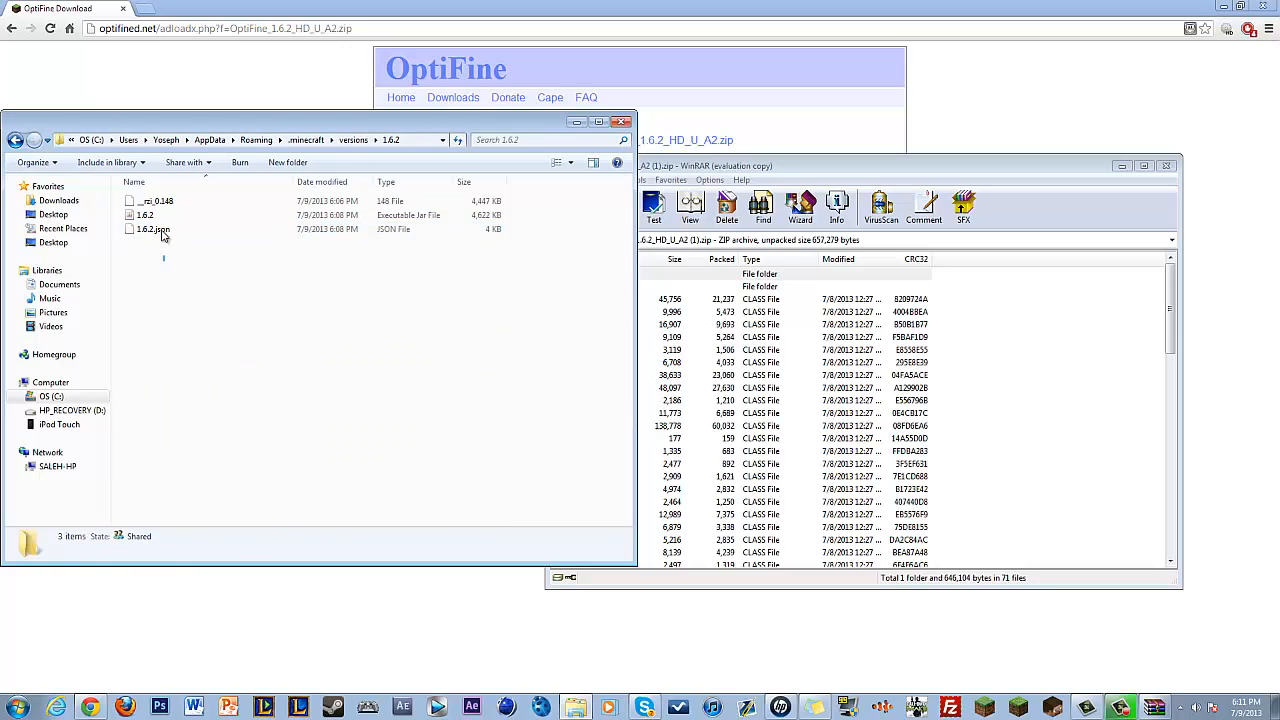
Create a 1.6.2Optifine folder in versions holding copies of the 1.6.2 jar, json and rsi
{"action": "right_click", "coordinate": [160, 215]}
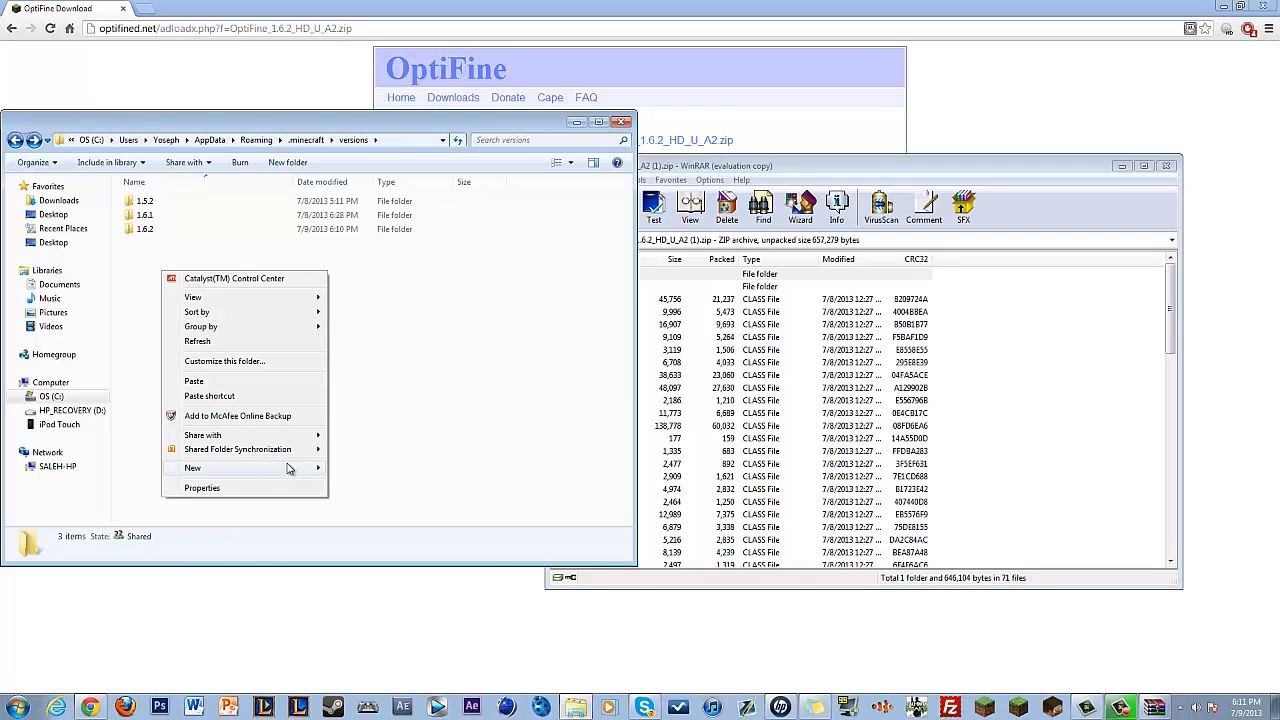
{"action": "left_click", "coordinate": [192, 468]}
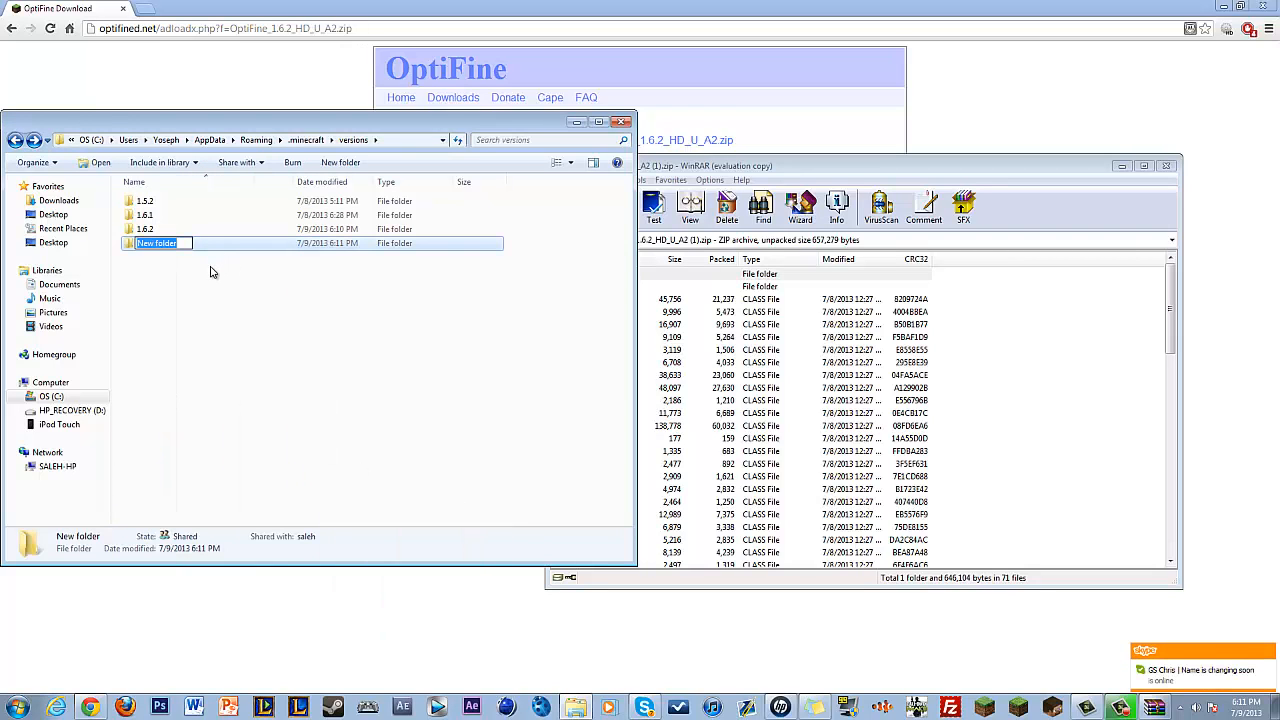
{"action": "type", "text": "1.6.2Optifine"}
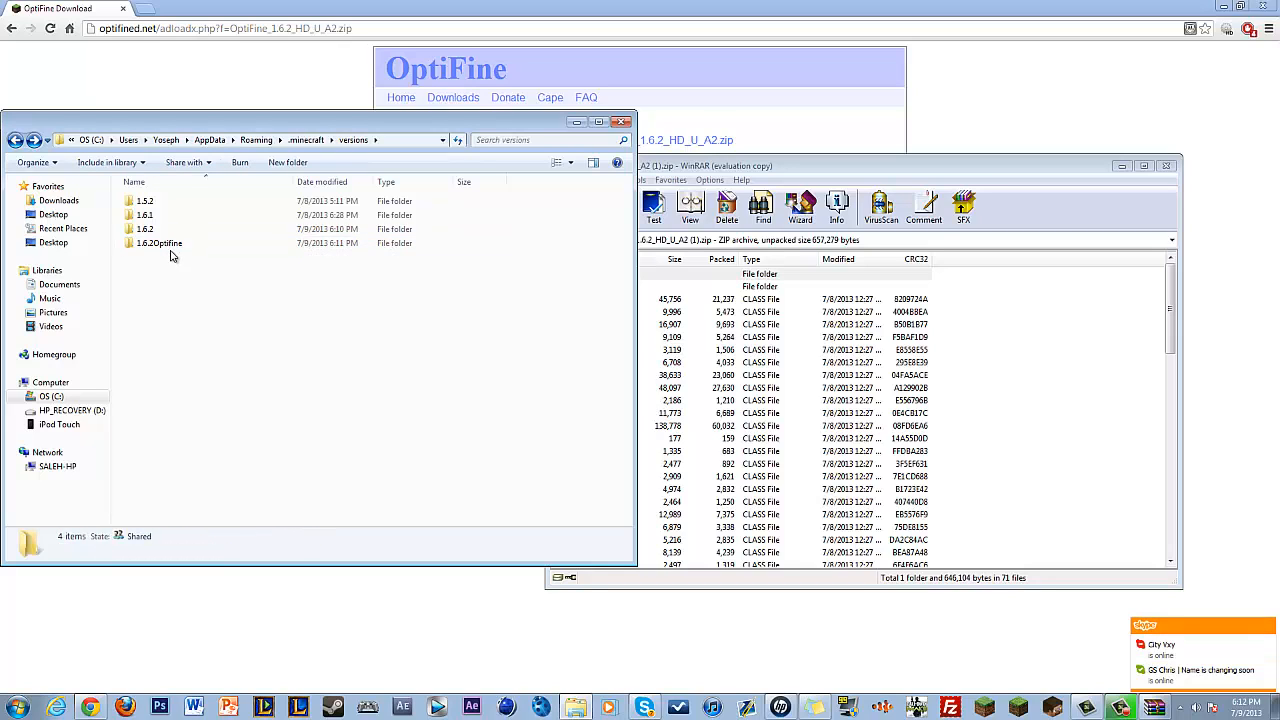
{"action": "mouse_move", "coordinate": [160, 243]}
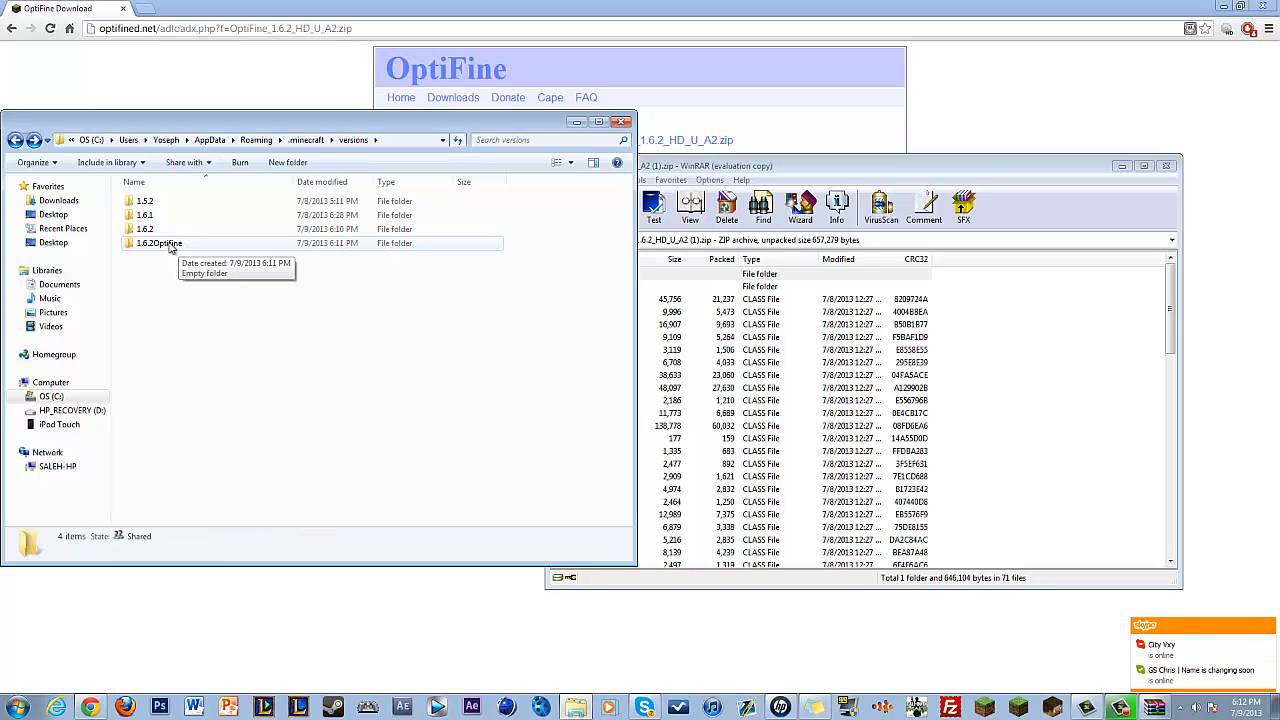
{"action": "left_click", "coordinate": [160, 243]}
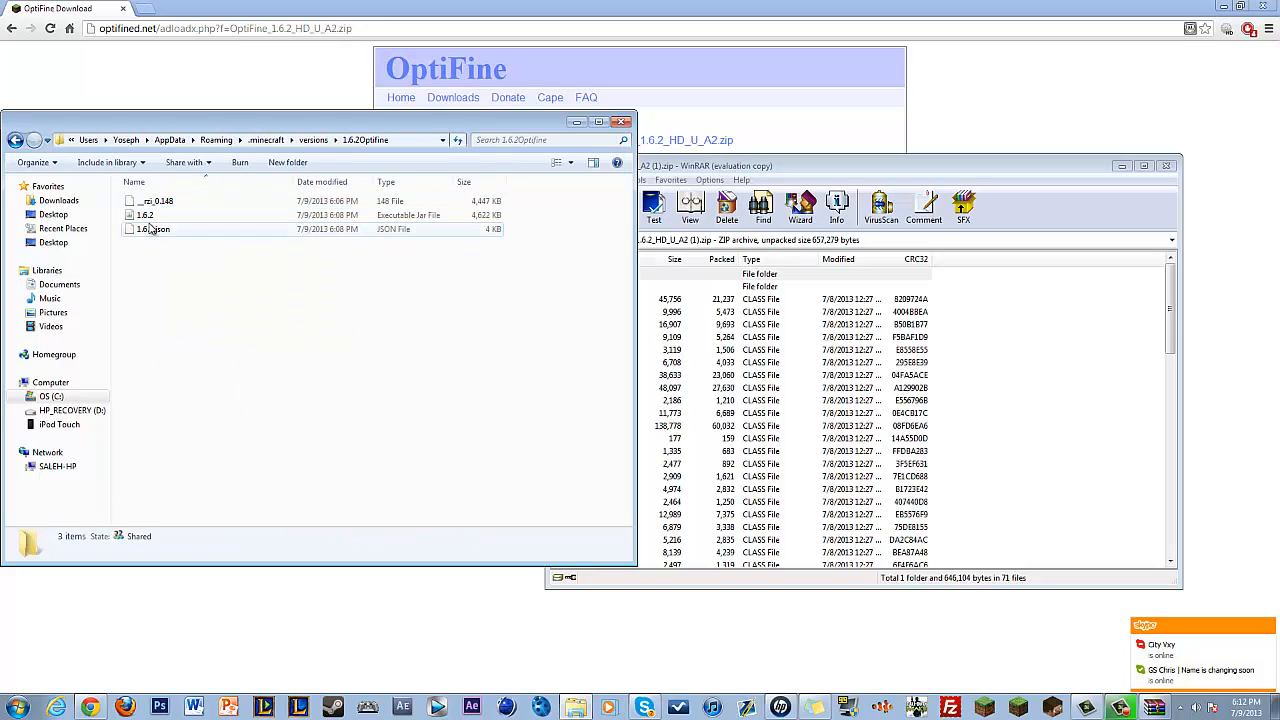
Rename the copied 1.6.2 jar to 1.6.2Optifine and 1.6.2.json to 1.6.2Optifine.json
{"action": "right_click", "coordinate": [145, 215]}
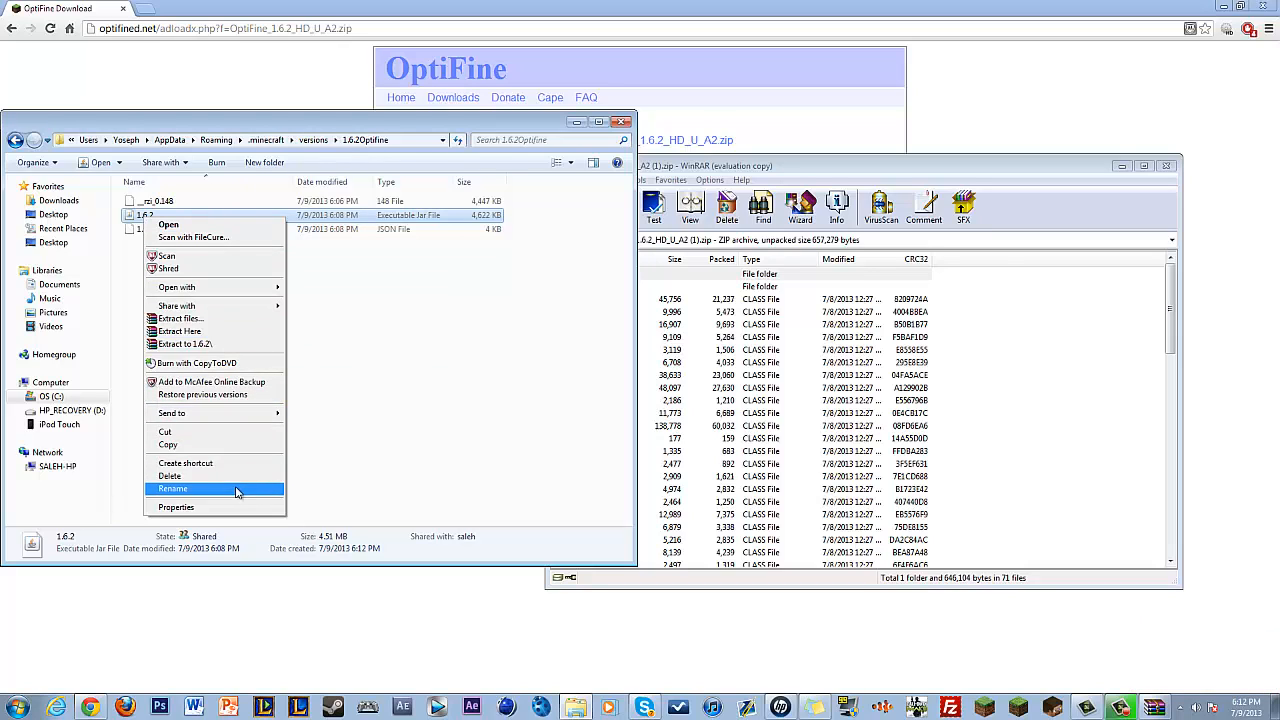
{"action": "left_click", "coordinate": [172, 489]}
{"action": "type", "text": "Optifine"}
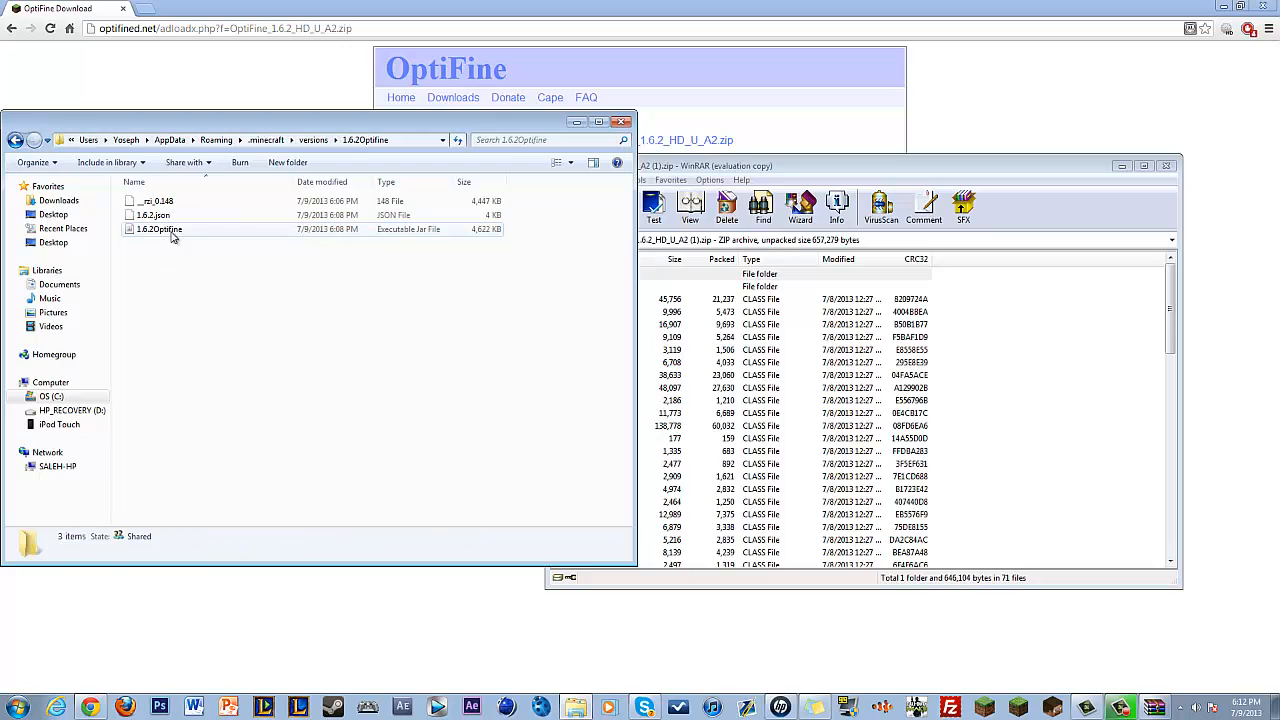
{"action": "right_click", "coordinate": [152, 215]}
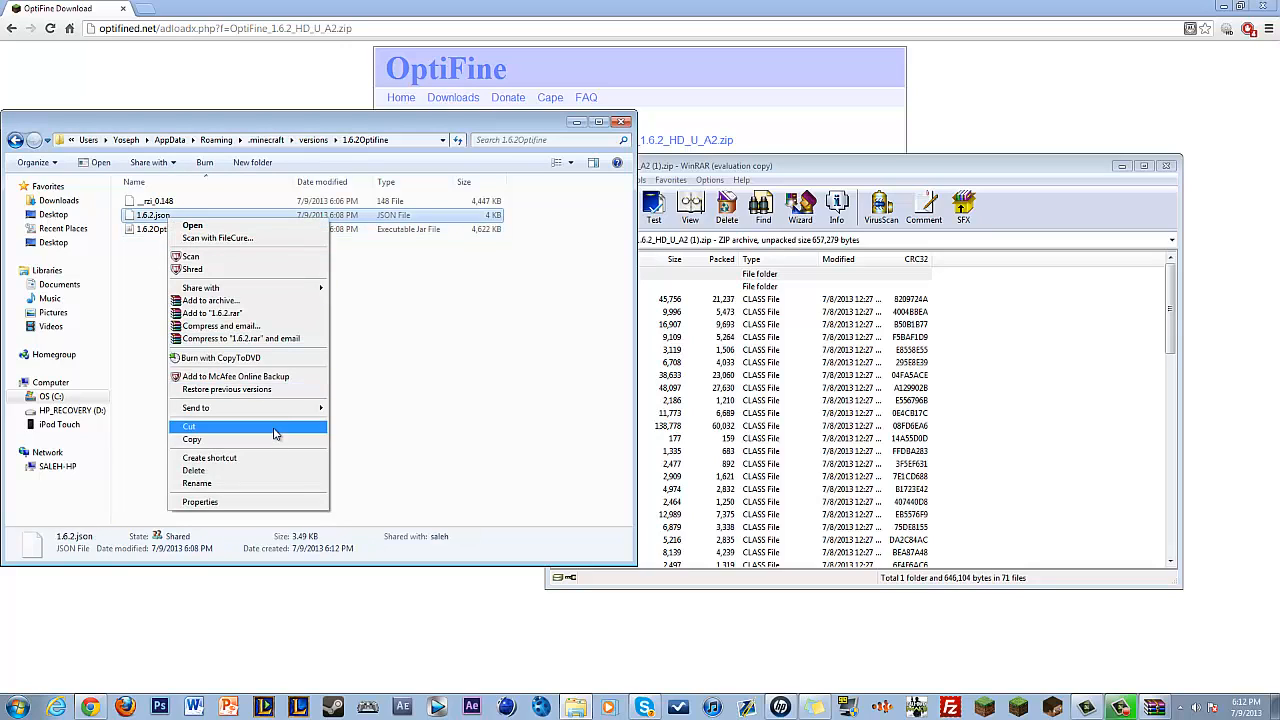
{"action": "mouse_move", "coordinate": [283, 470]}
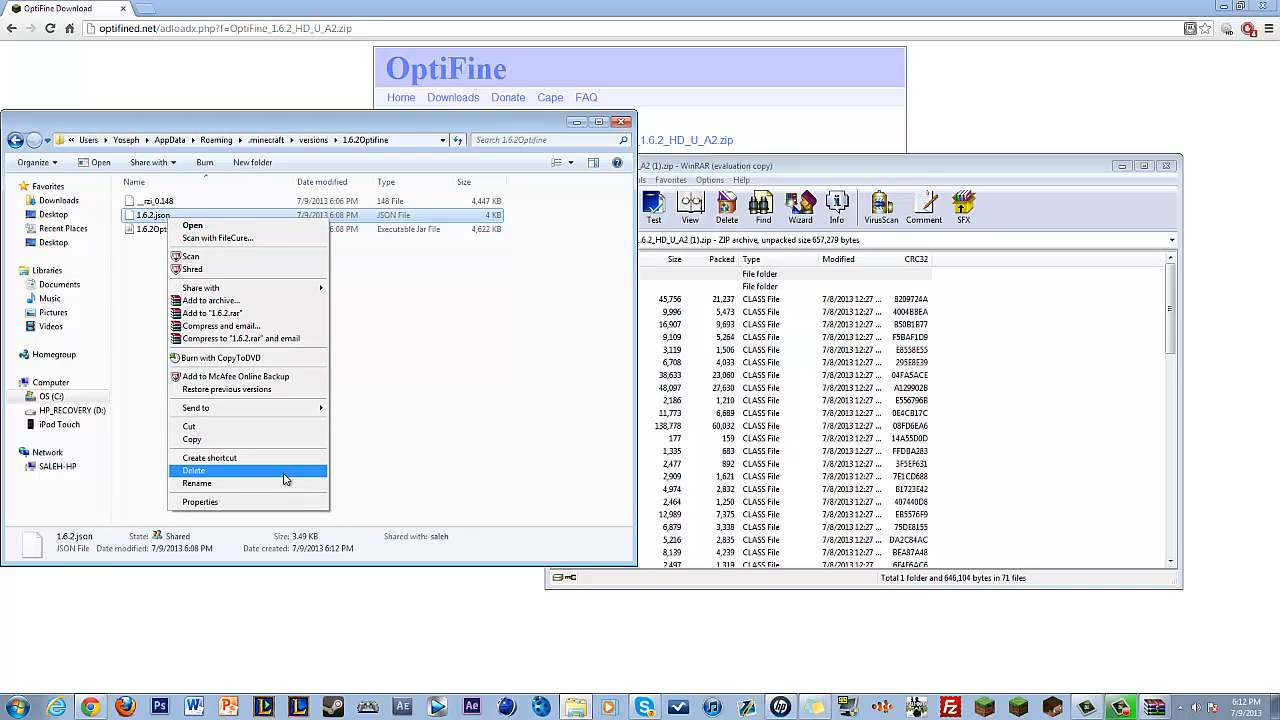
{"action": "left_click", "coordinate": [197, 483]}
{"action": "type", "text": "Optifine"}
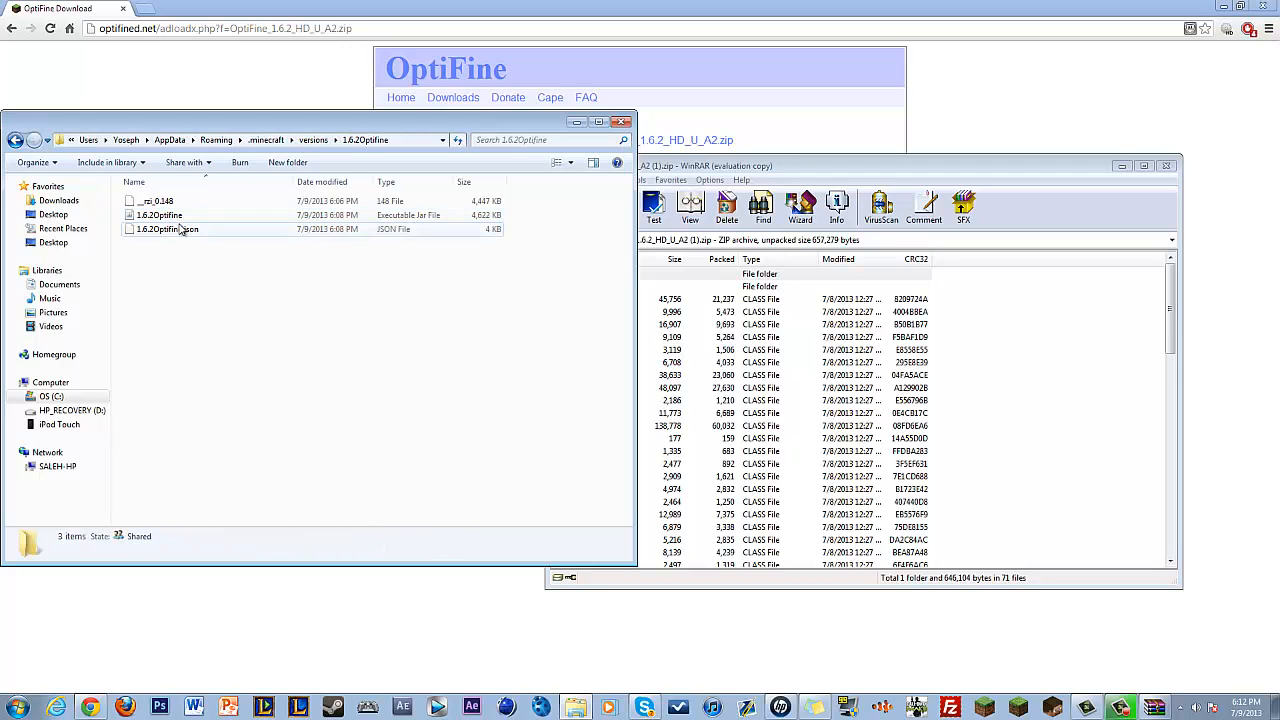
{"action": "right_click", "coordinate": [165, 229]}
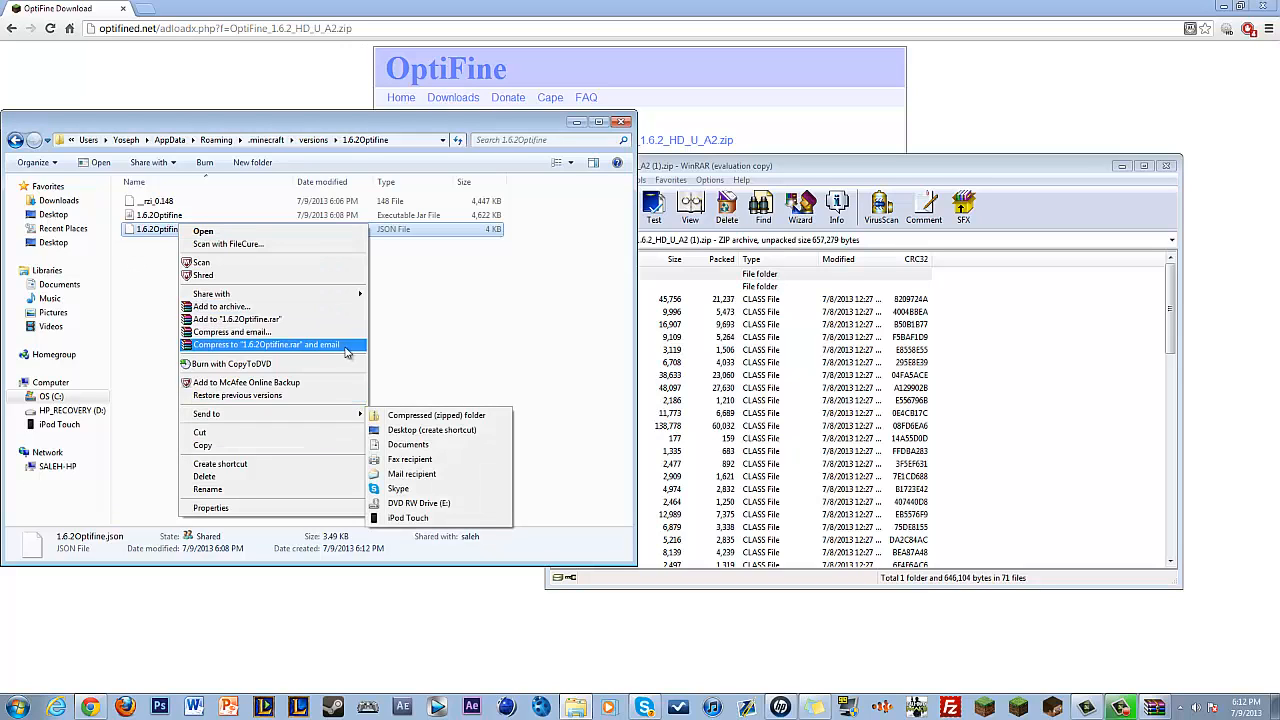
Set Notepad as the default program for 1.6.2Optifine.json in its Properties
{"action": "left_click", "coordinate": [337, 295]}
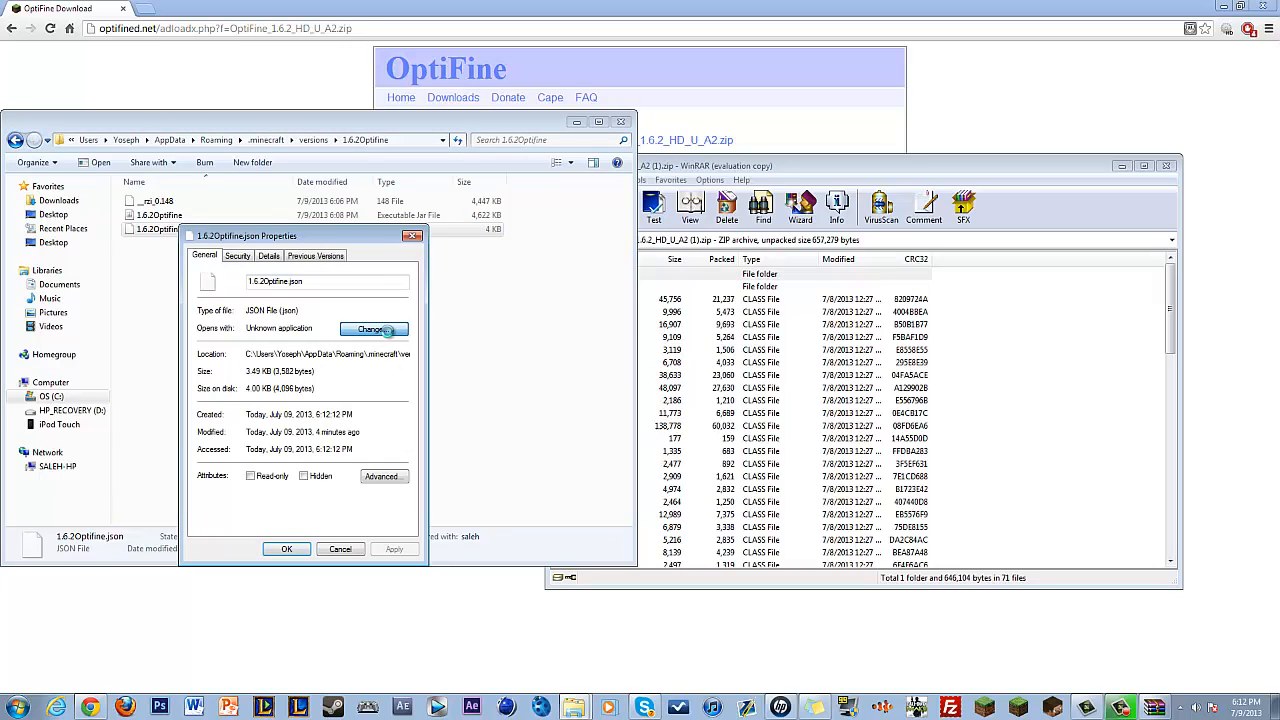
{"action": "left_click", "coordinate": [373, 328]}
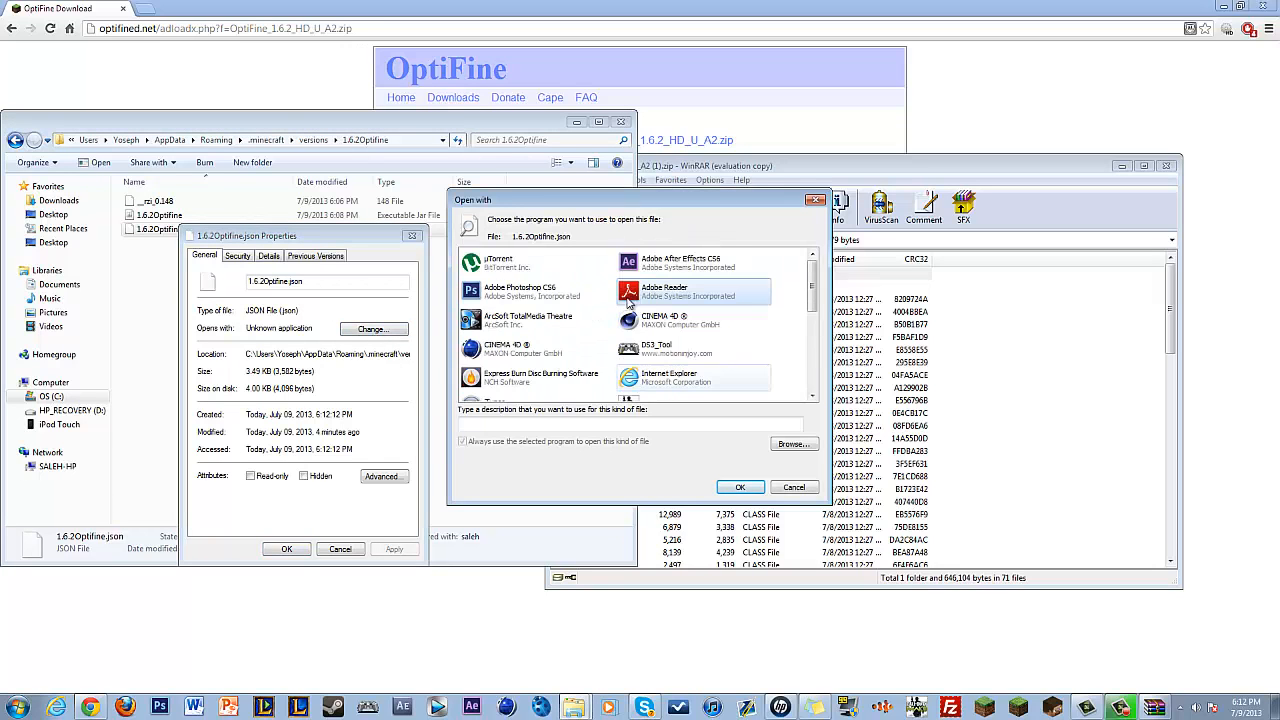
{"action": "scroll", "scroll_direction": "down", "scroll_amount": 3}
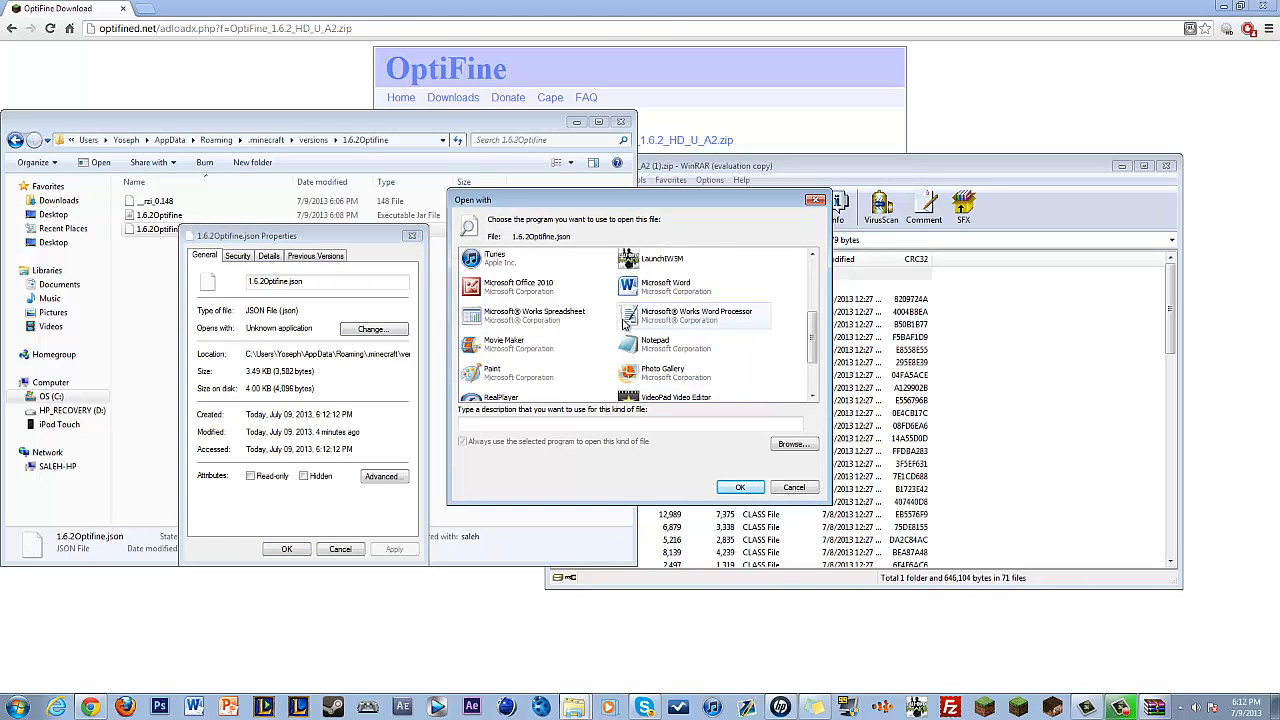
{"action": "left_click", "coordinate": [740, 487]}
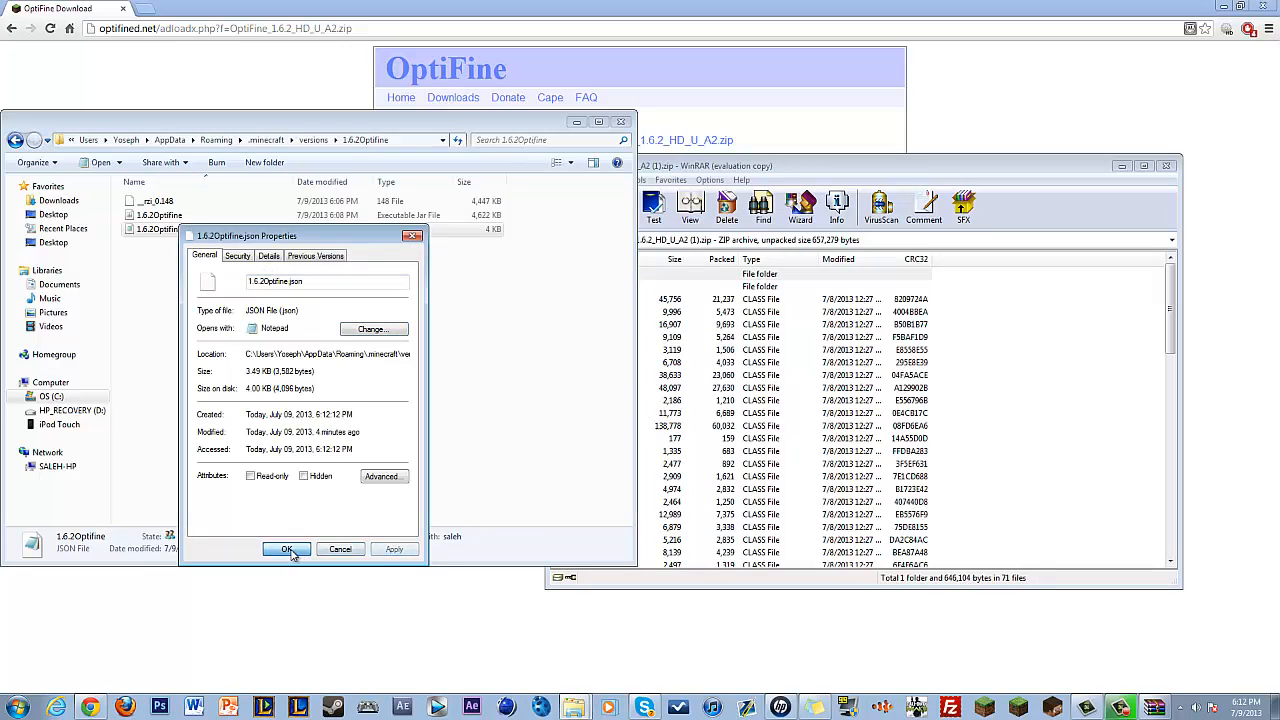
{"action": "left_click", "coordinate": [287, 550]}
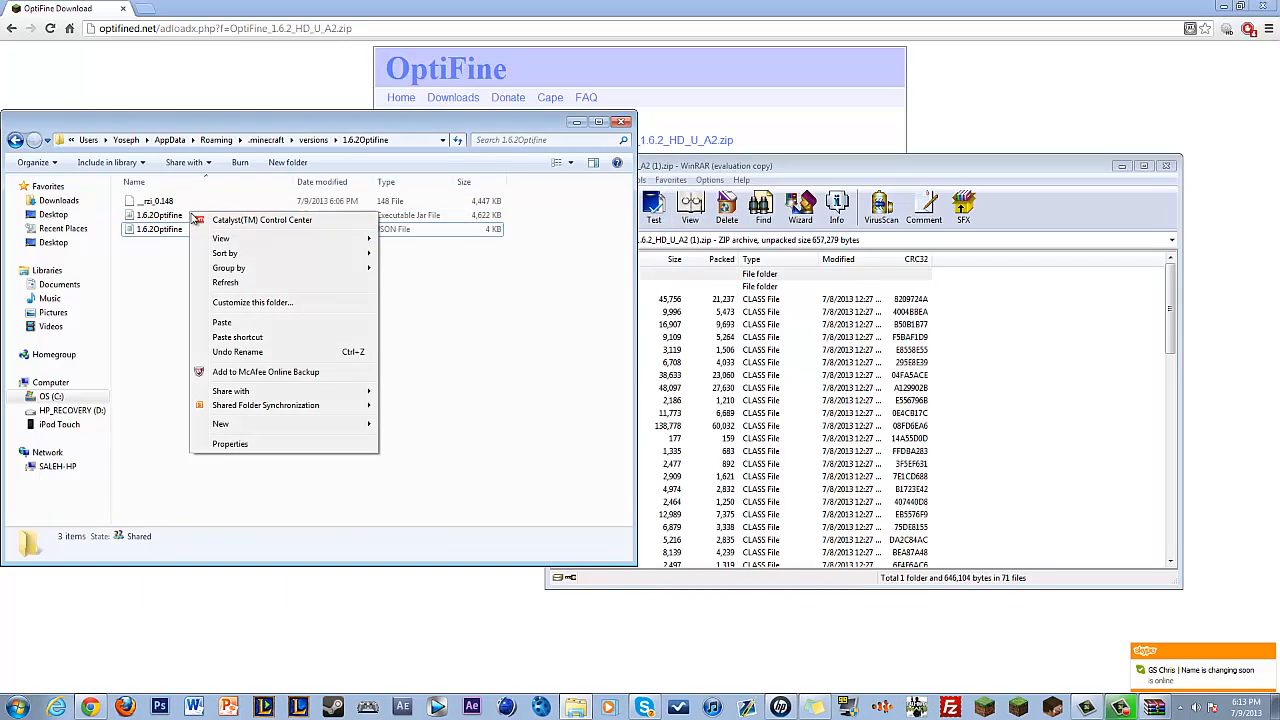
{"action": "mouse_move", "coordinate": [330, 302]}
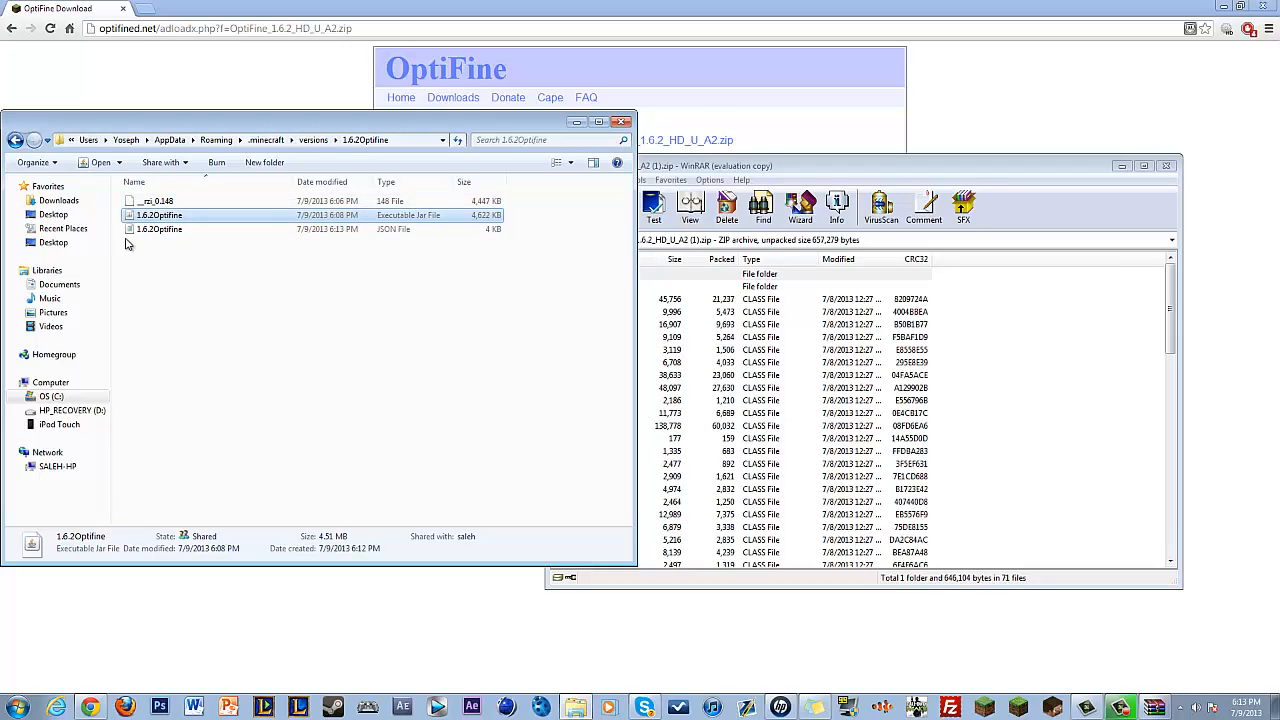
Bring up the Open with program choices, including WinRAR, for the 1.6.2Optifine jar
{"action": "right_click", "coordinate": [160, 215]}
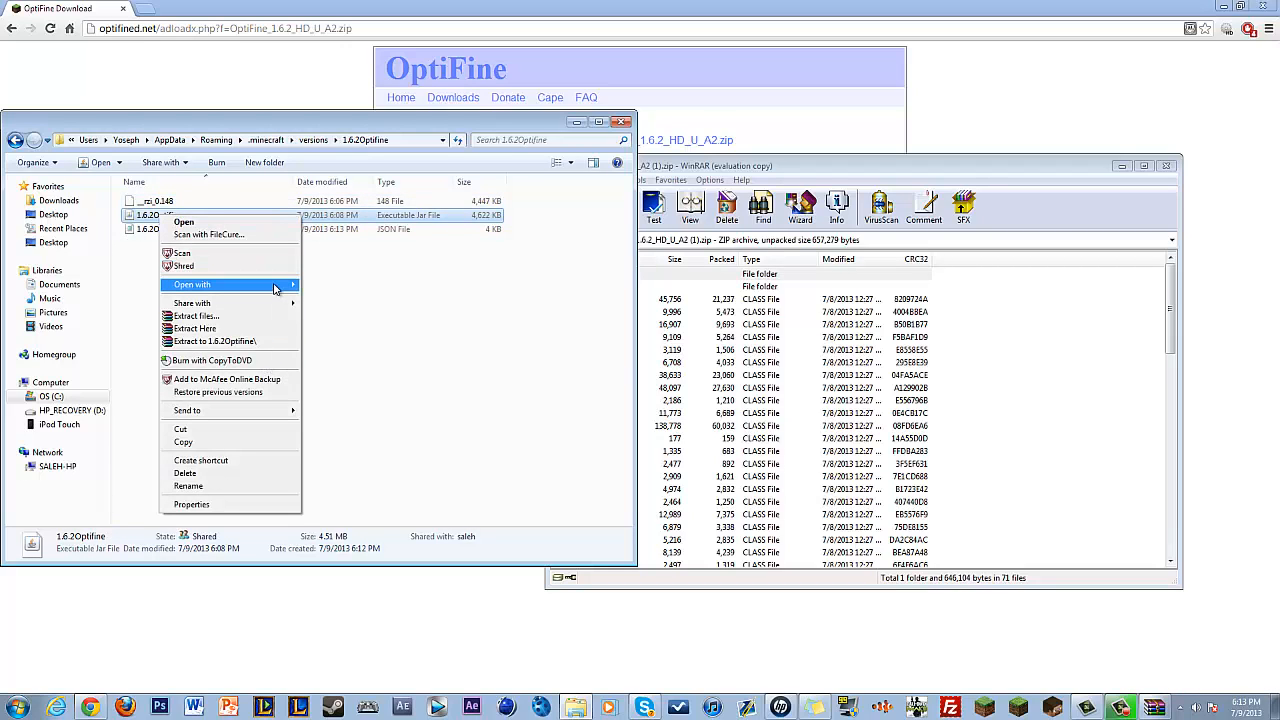
{"action": "left_click", "coordinate": [191, 284]}
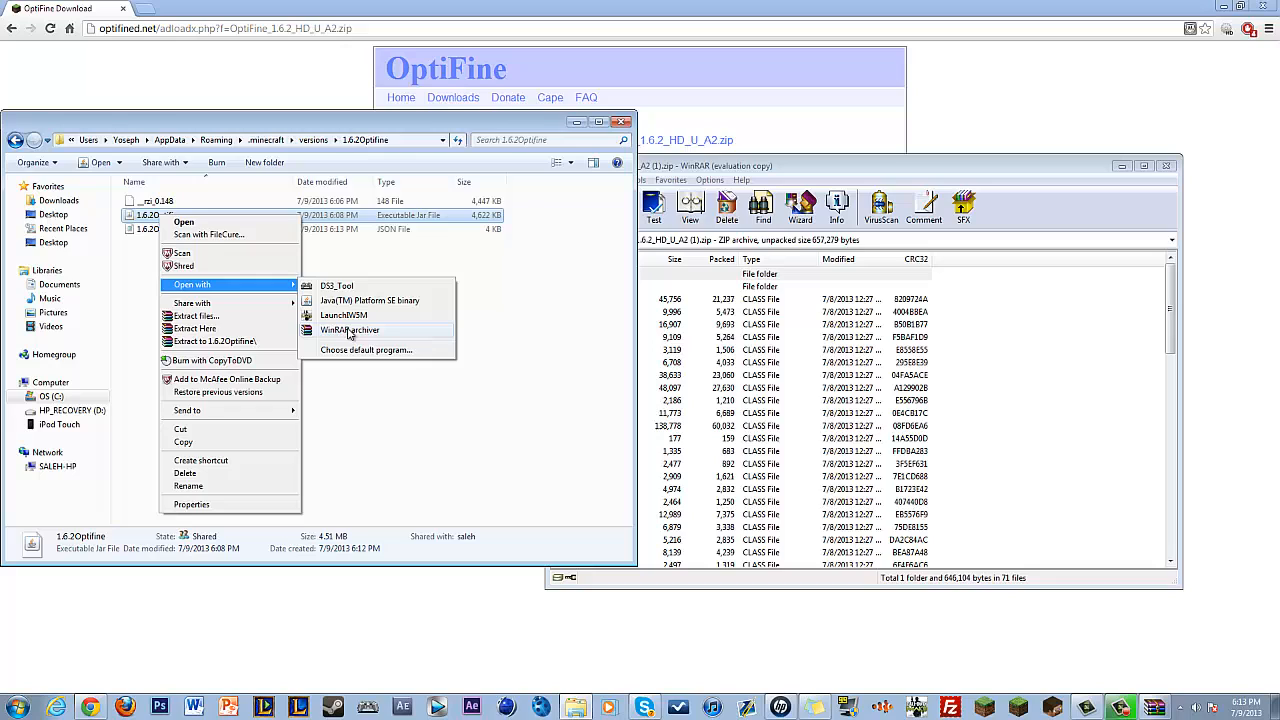
{"action": "mouse_move", "coordinate": [348, 349]}
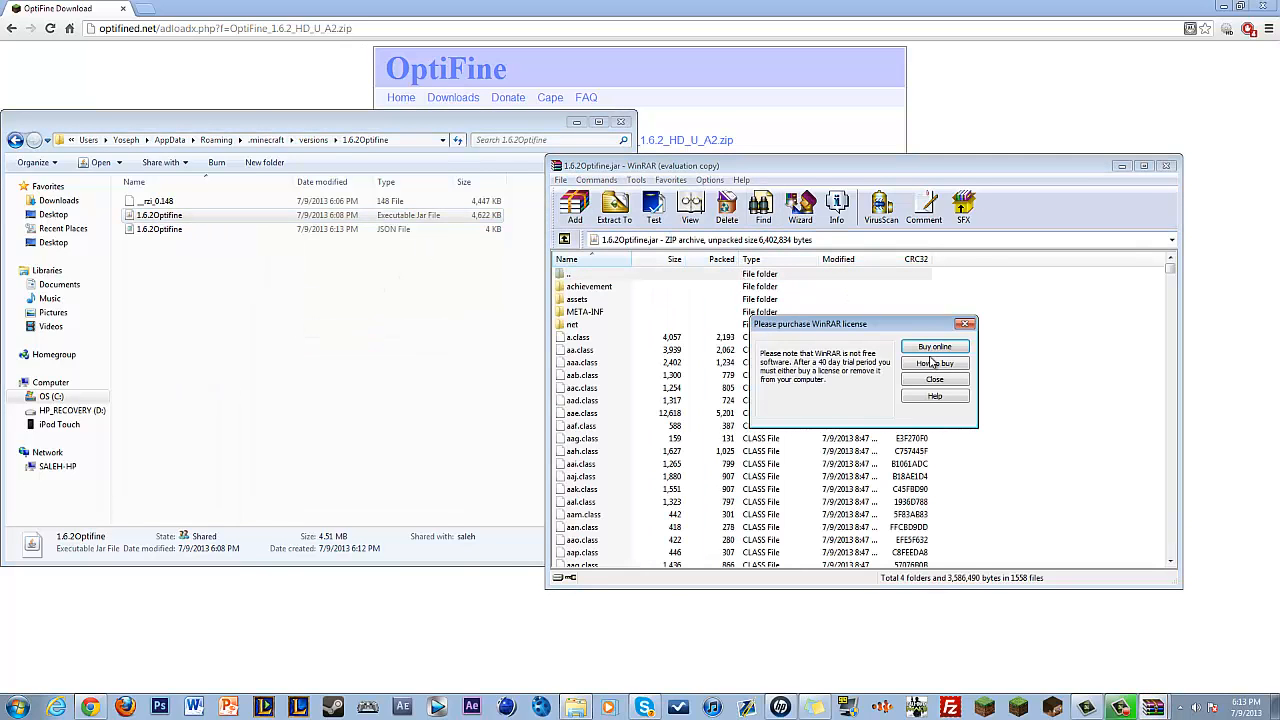
Dismiss the WinRAR license reminder and delete the META-INF folder from the 1.6.2Optifine jar
{"action": "left_click", "coordinate": [934, 378]}
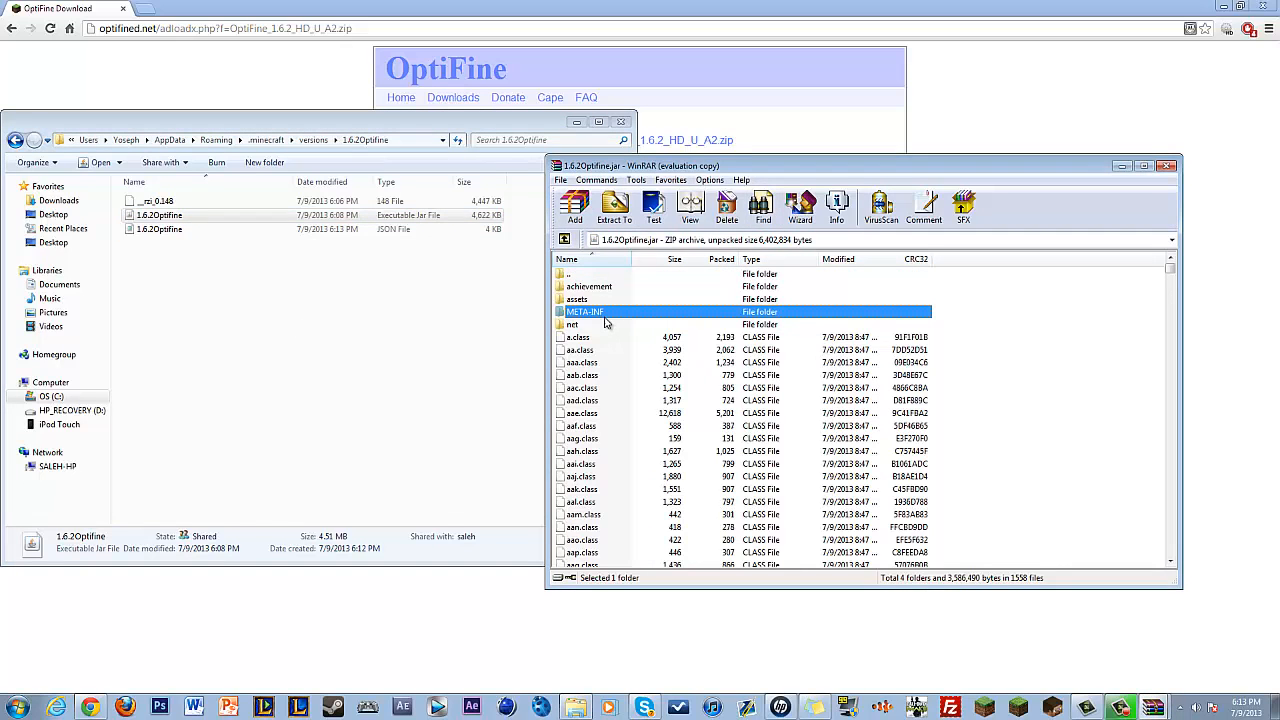
{"action": "mouse_move", "coordinate": [671, 336]}
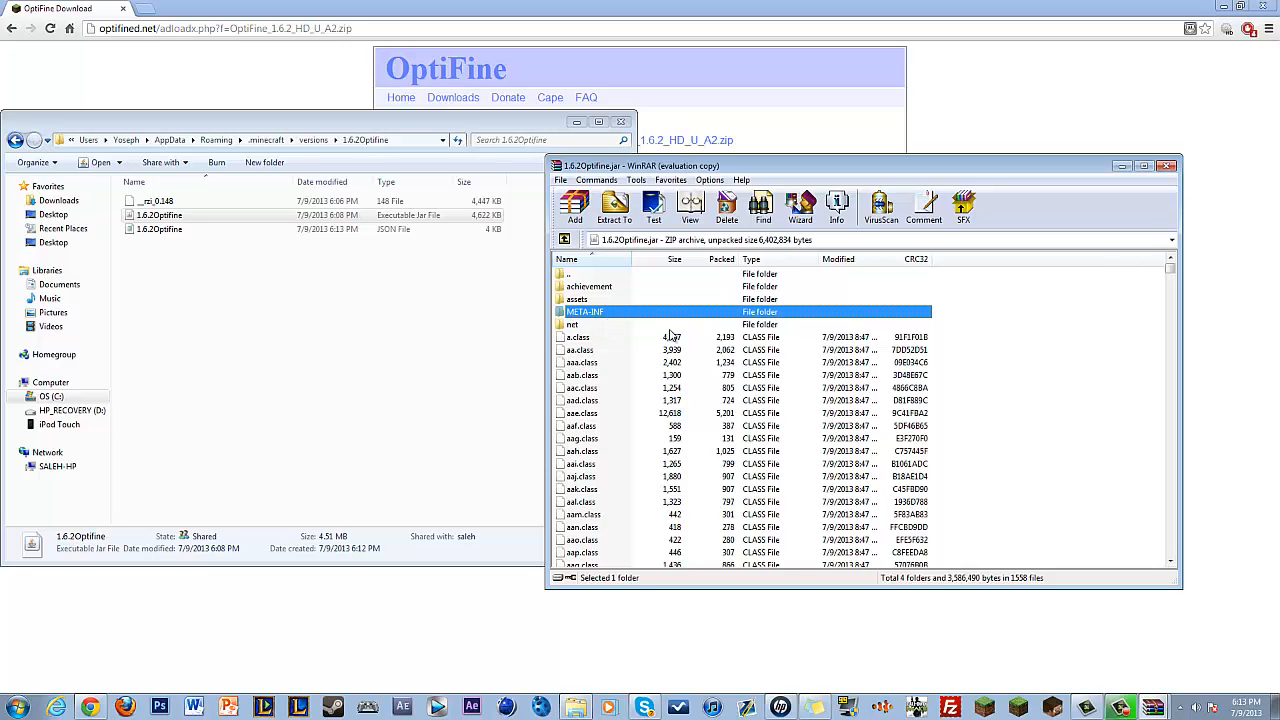
{"action": "right_click", "coordinate": [585, 311]}
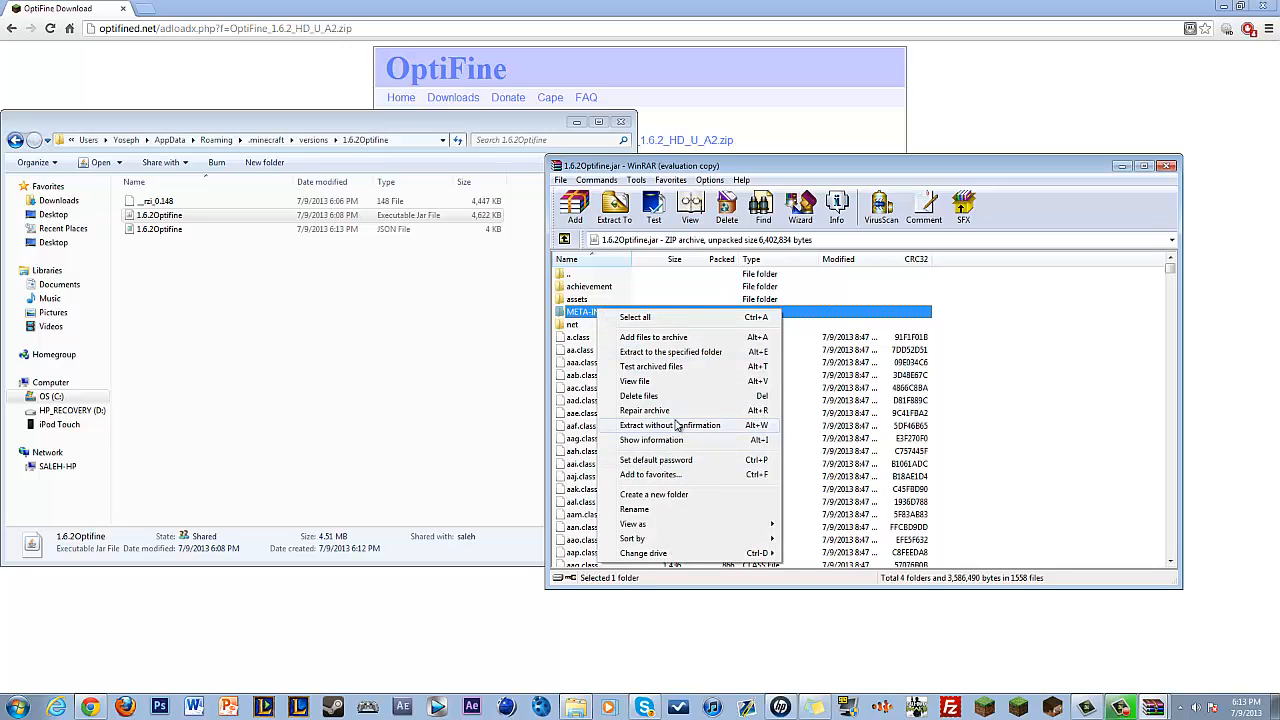
{"action": "left_click", "coordinate": [638, 396]}
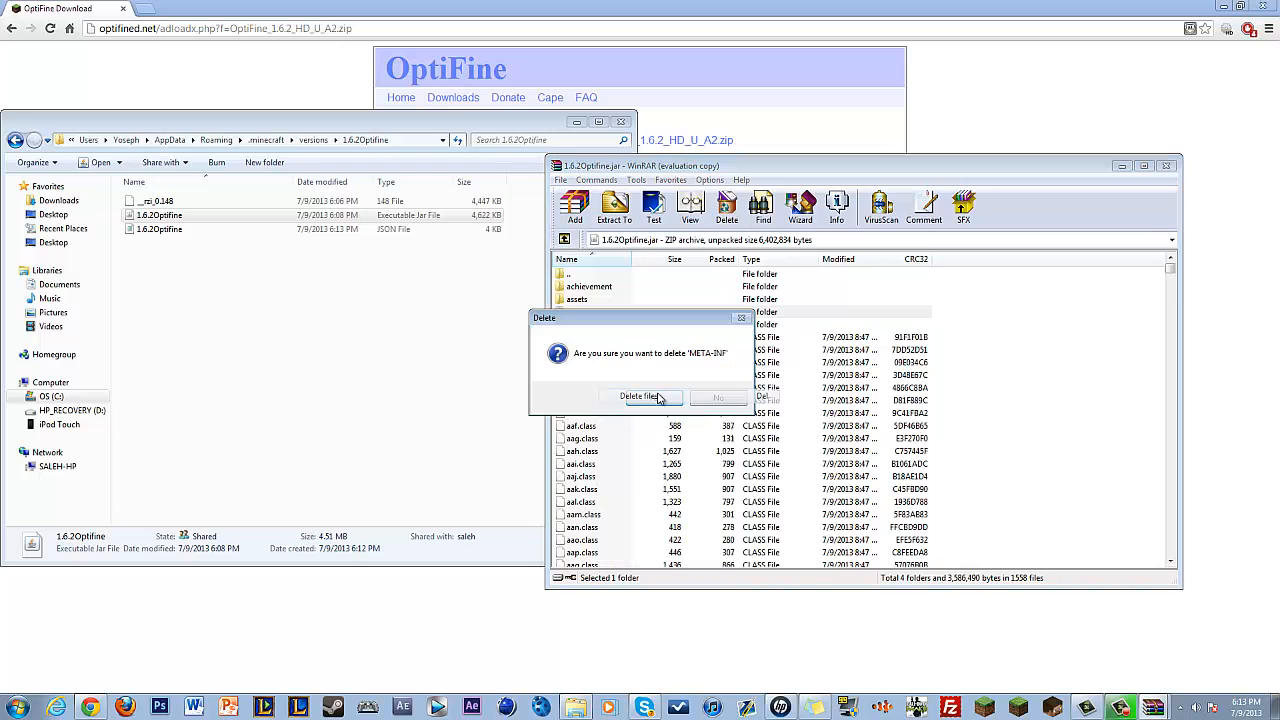
{"action": "left_click", "coordinate": [639, 396]}
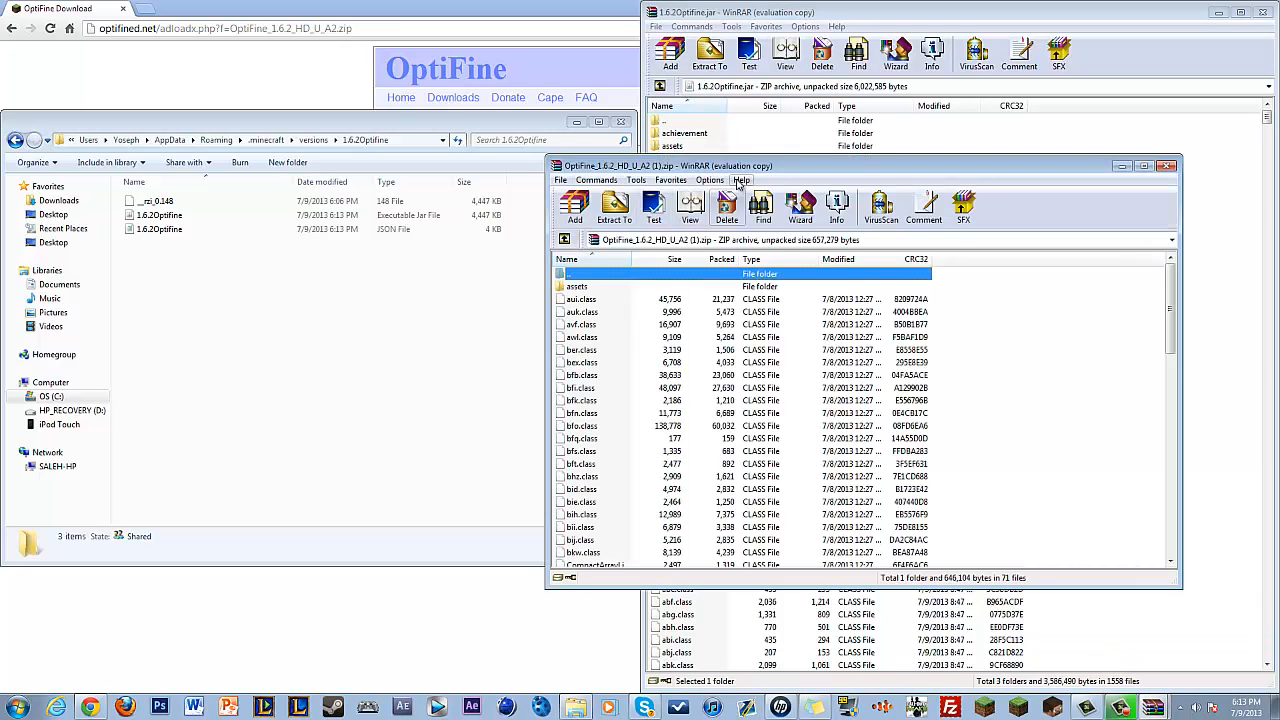
Drag all OptiFine zip files into the 1.6.2Optifine jar, growing it to 4,679 KB
{"action": "left_click", "coordinate": [1150, 166]}
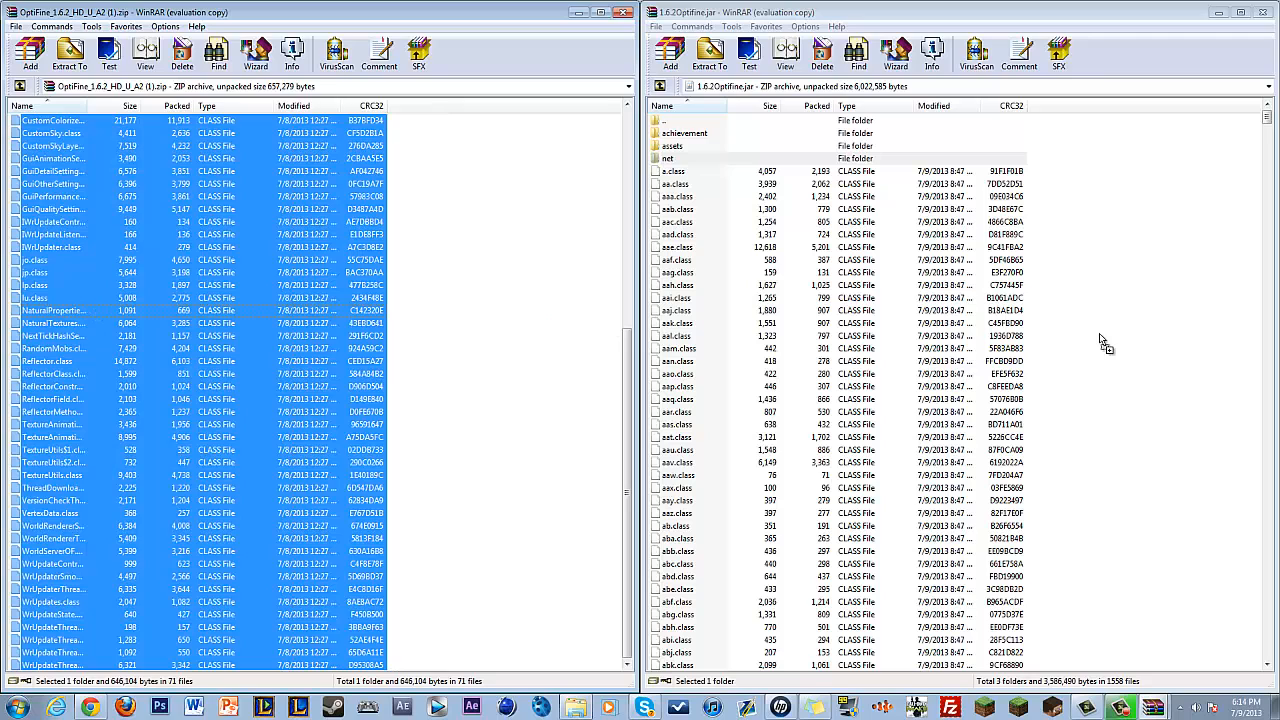
{"action": "left_click", "coordinate": [69, 50]}
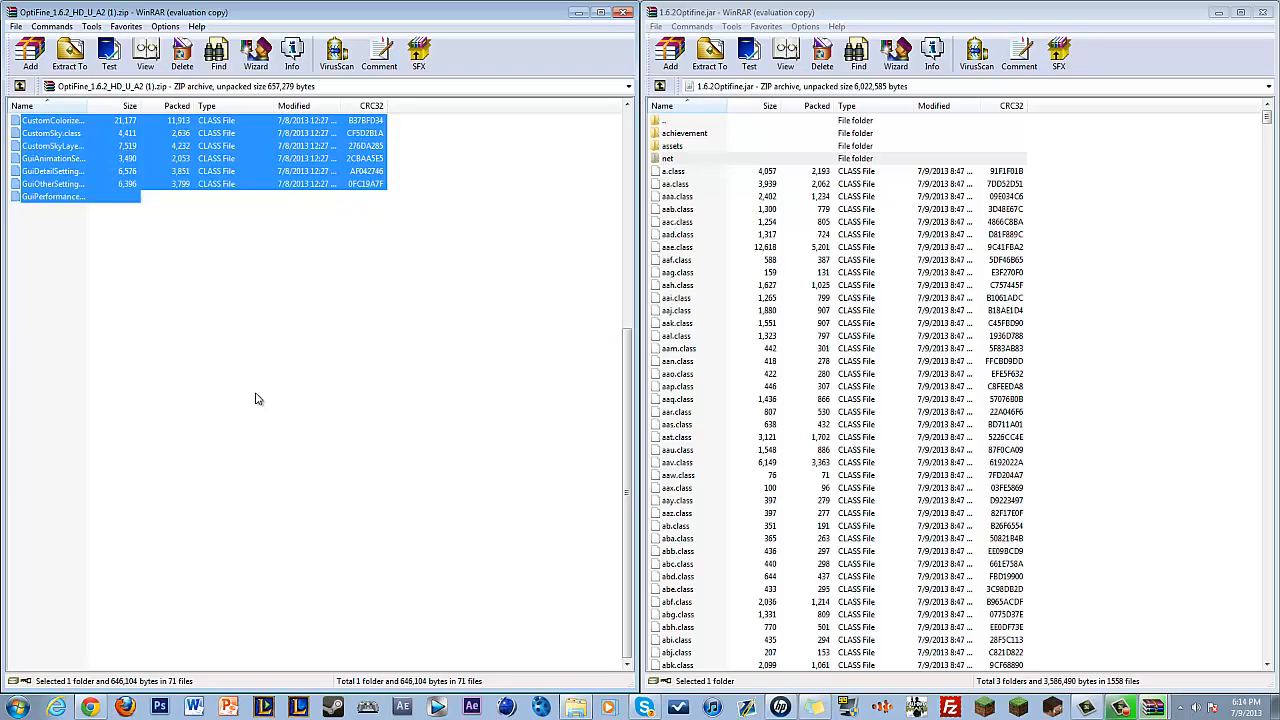
{"action": "left_click", "coordinate": [668, 158]}
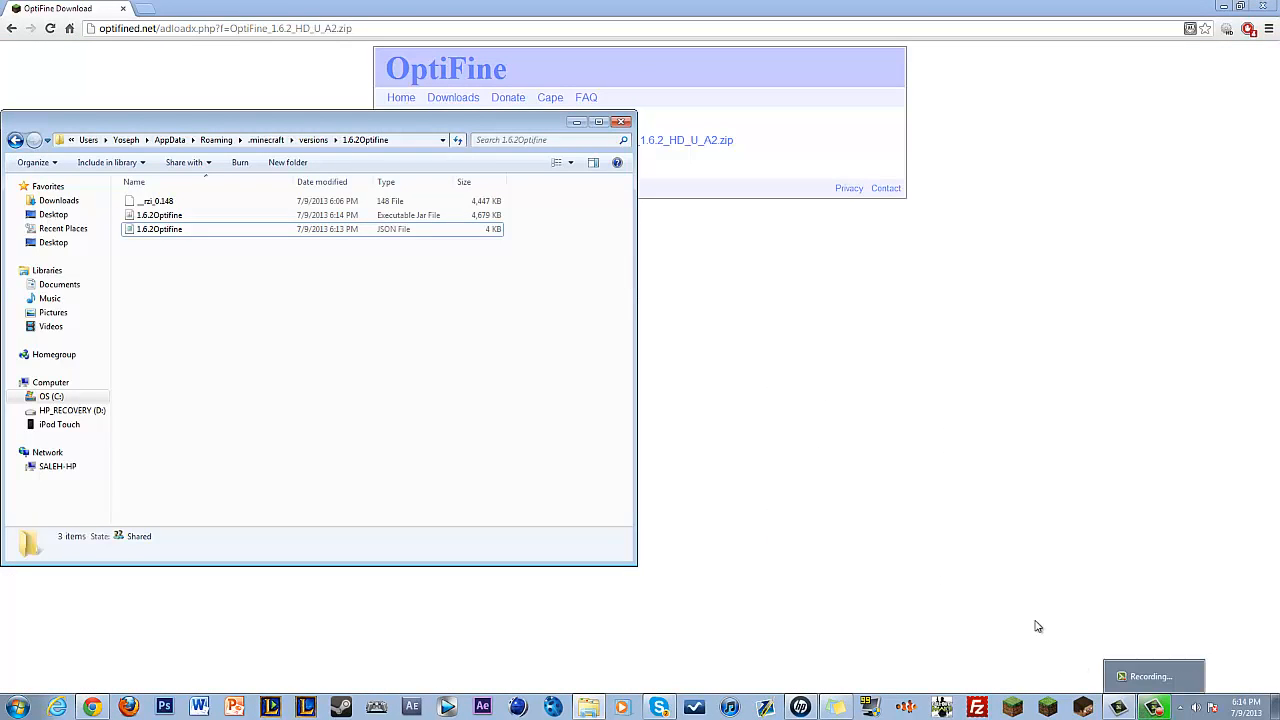
{"action": "mouse_move", "coordinate": [621, 299]}
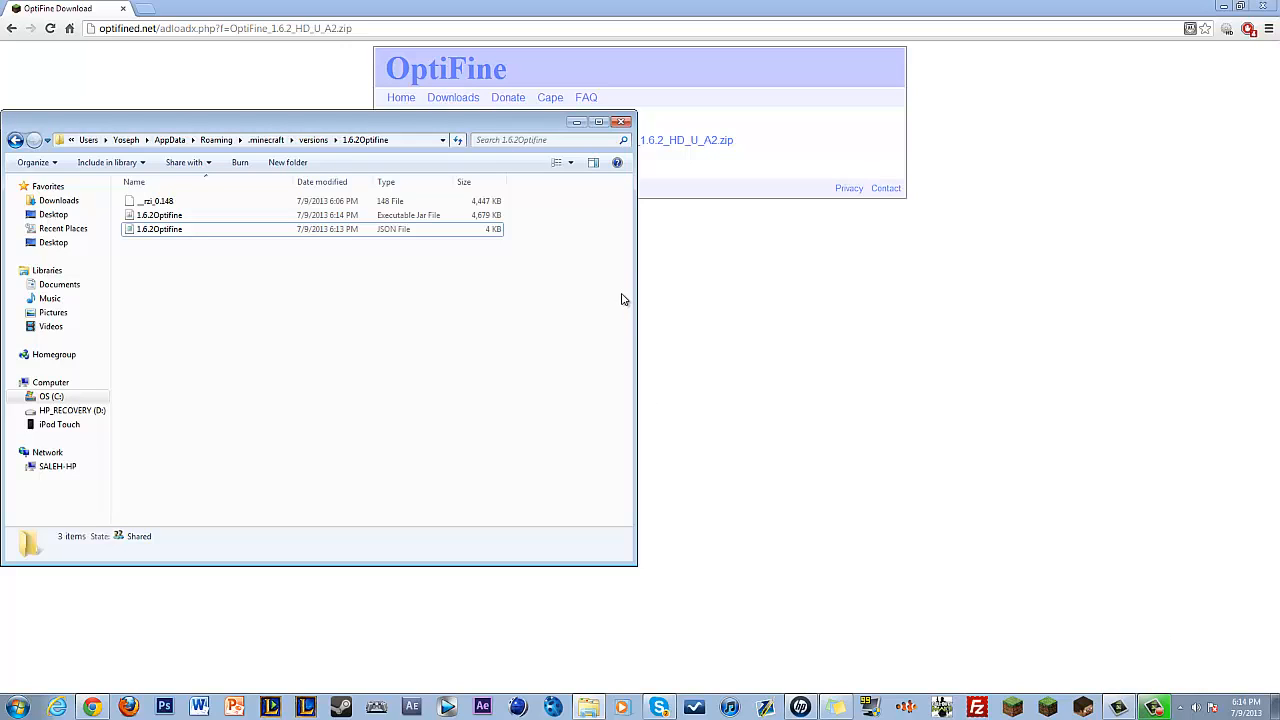
{"action": "mouse_move", "coordinate": [389, 321]}
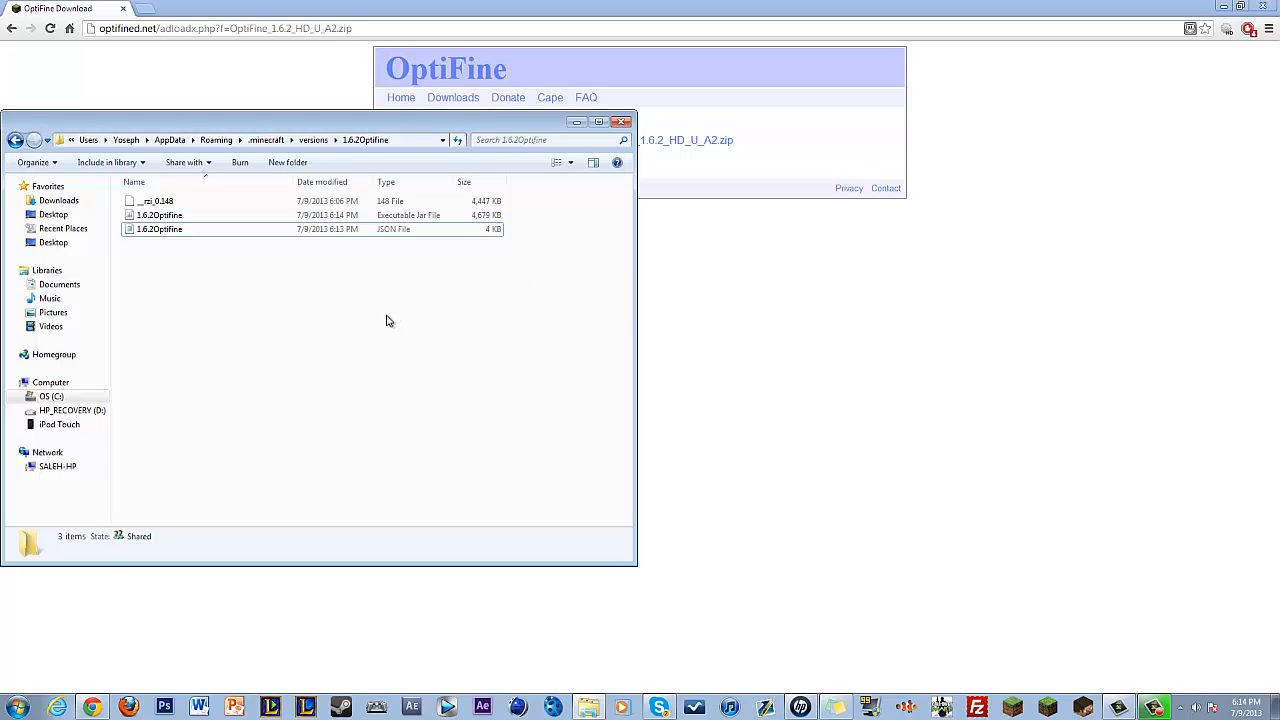
{"action": "mouse_move", "coordinate": [421, 282]}
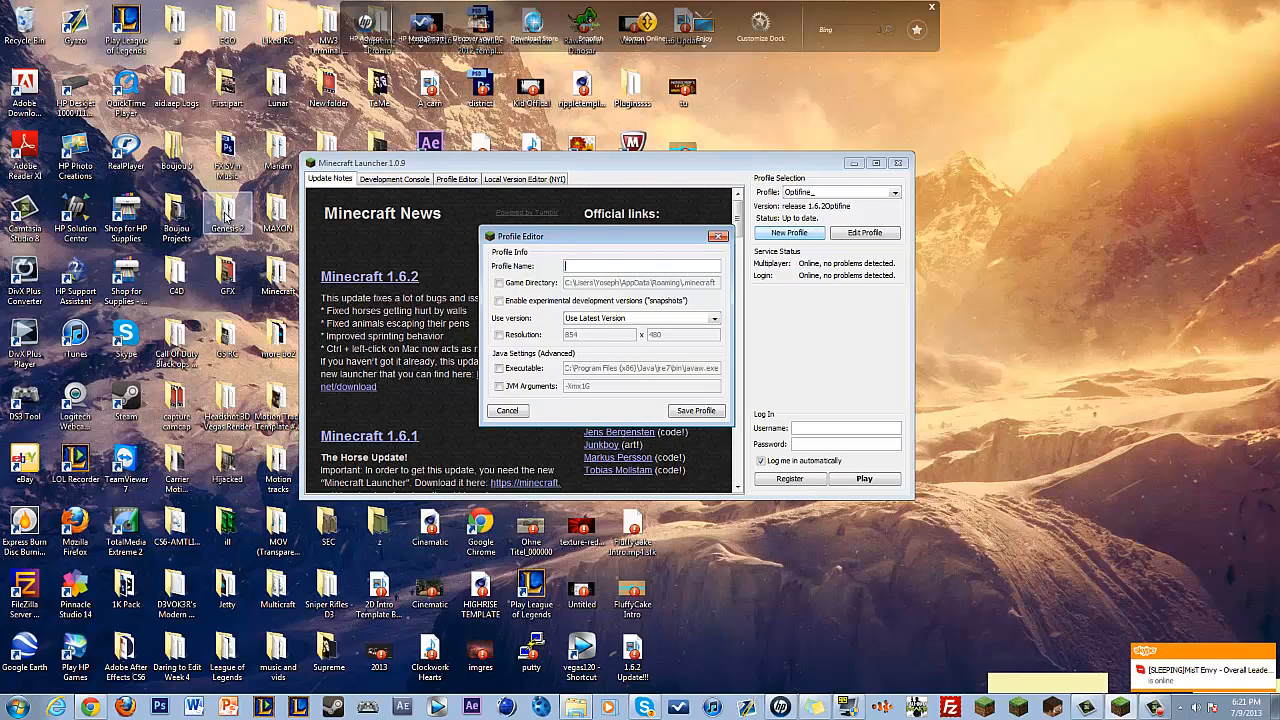
Save a profile named Tutorial on release 1.6.2Optifine and press Play
{"action": "type", "text": "Tutorial"}
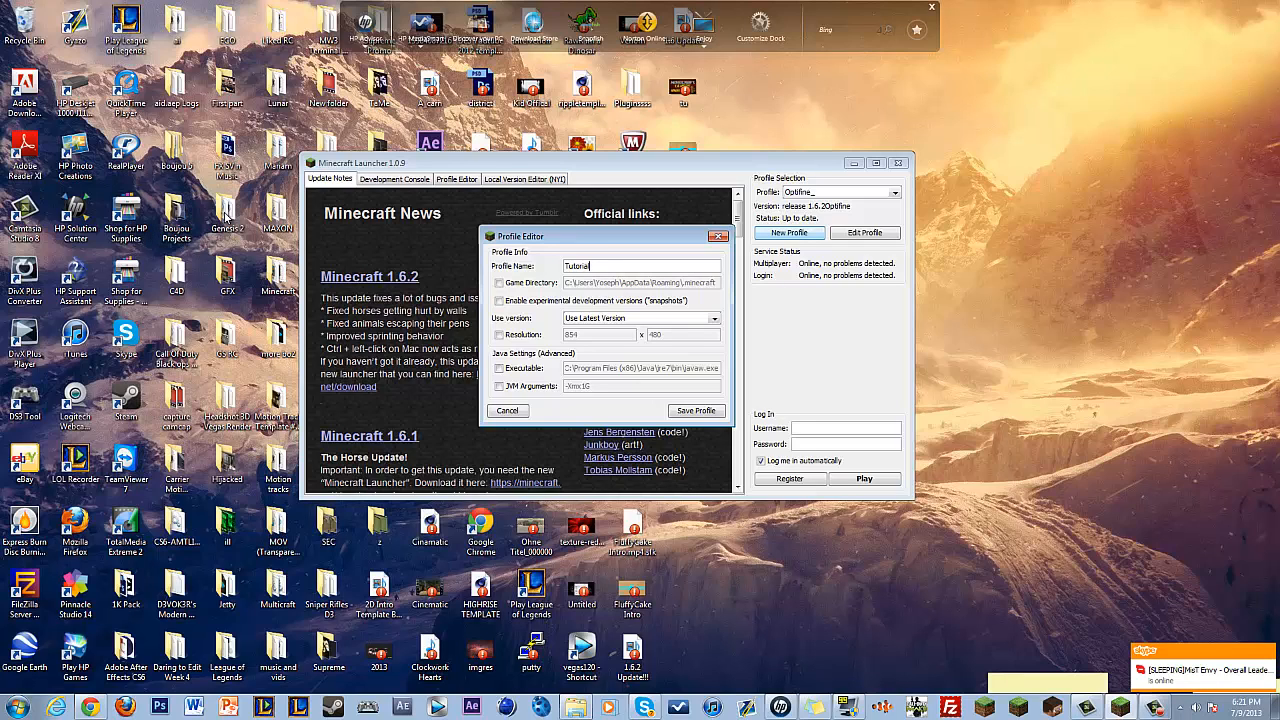
{"action": "left_click", "coordinate": [714, 318]}
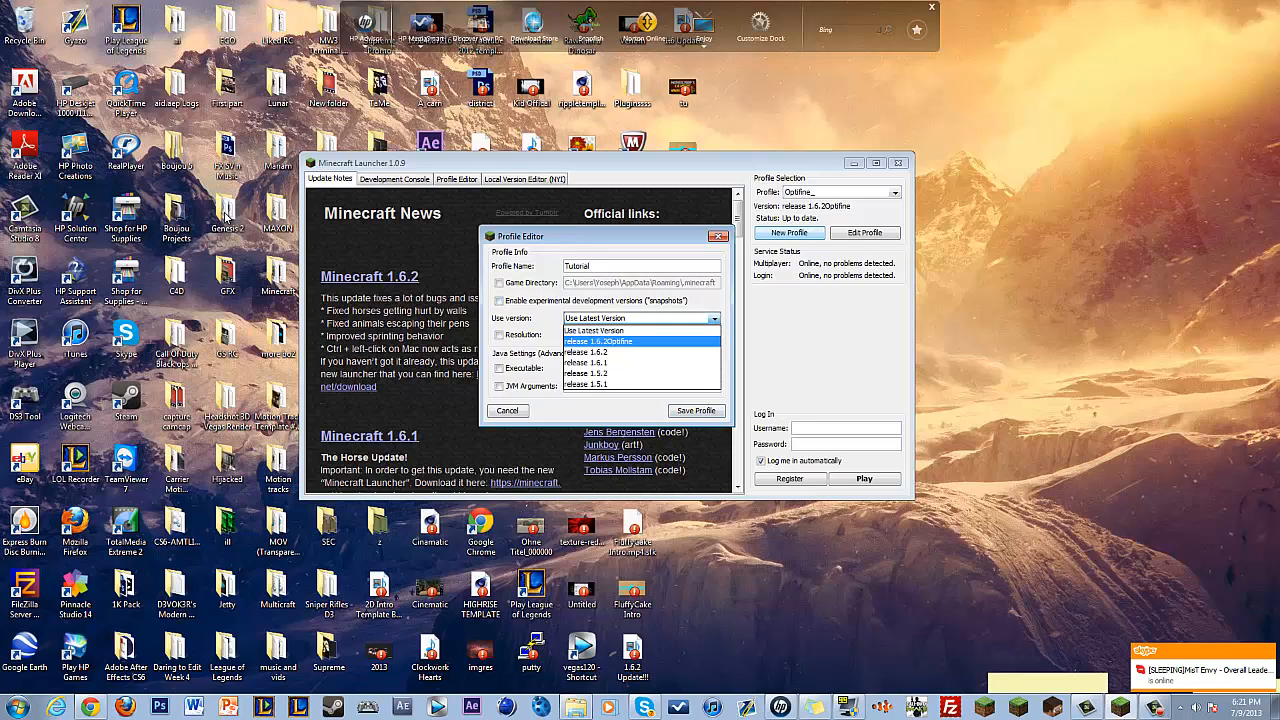
{"action": "left_click", "coordinate": [595, 341]}
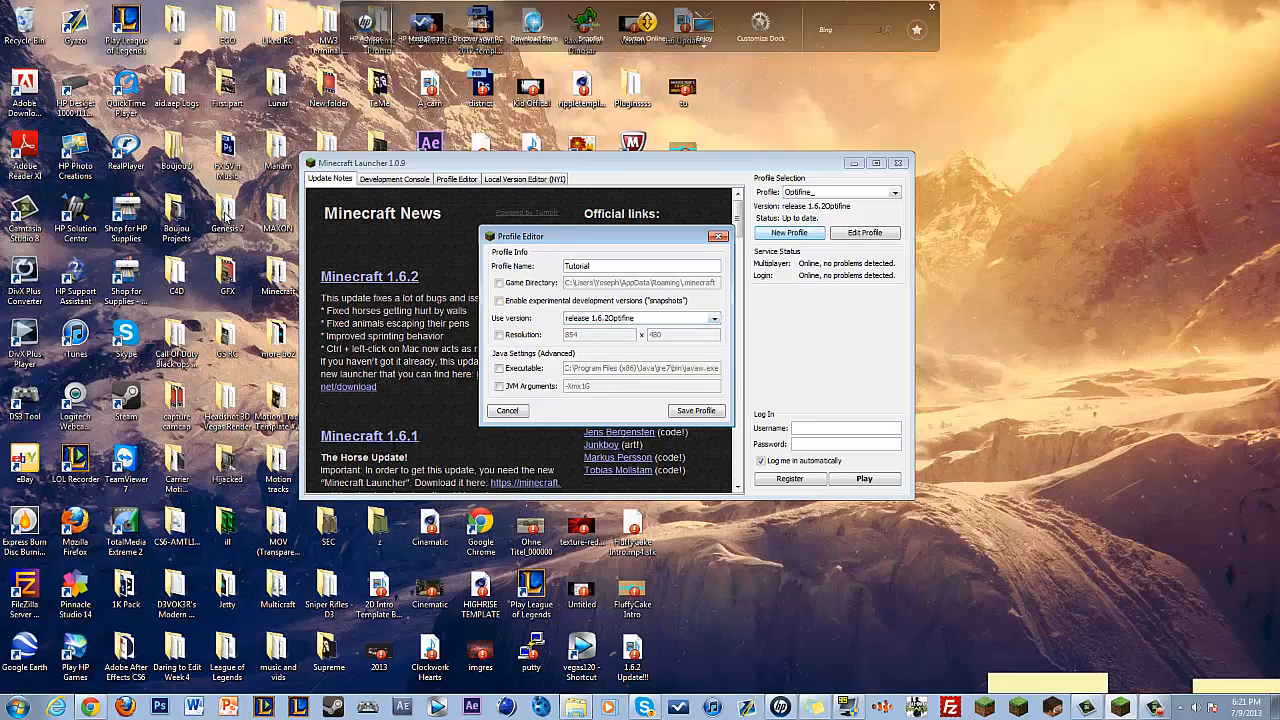
{"action": "left_click", "coordinate": [508, 410]}
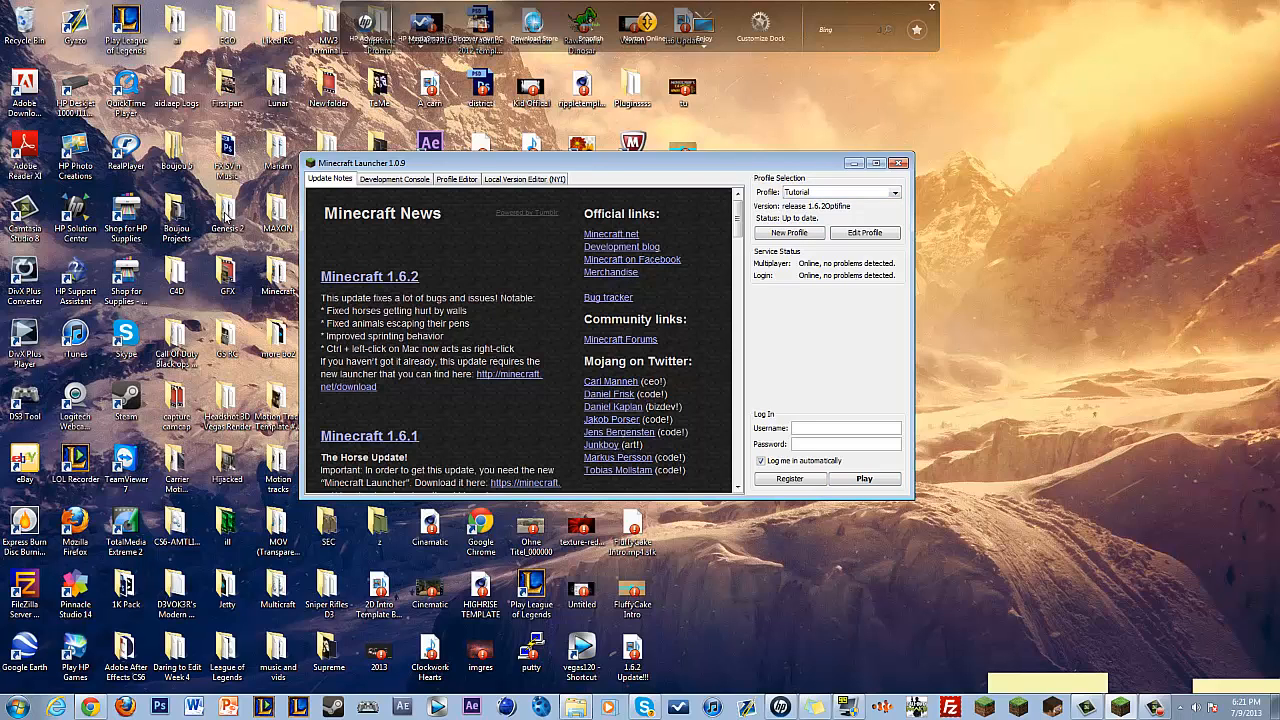
{"action": "left_click", "coordinate": [863, 478]}
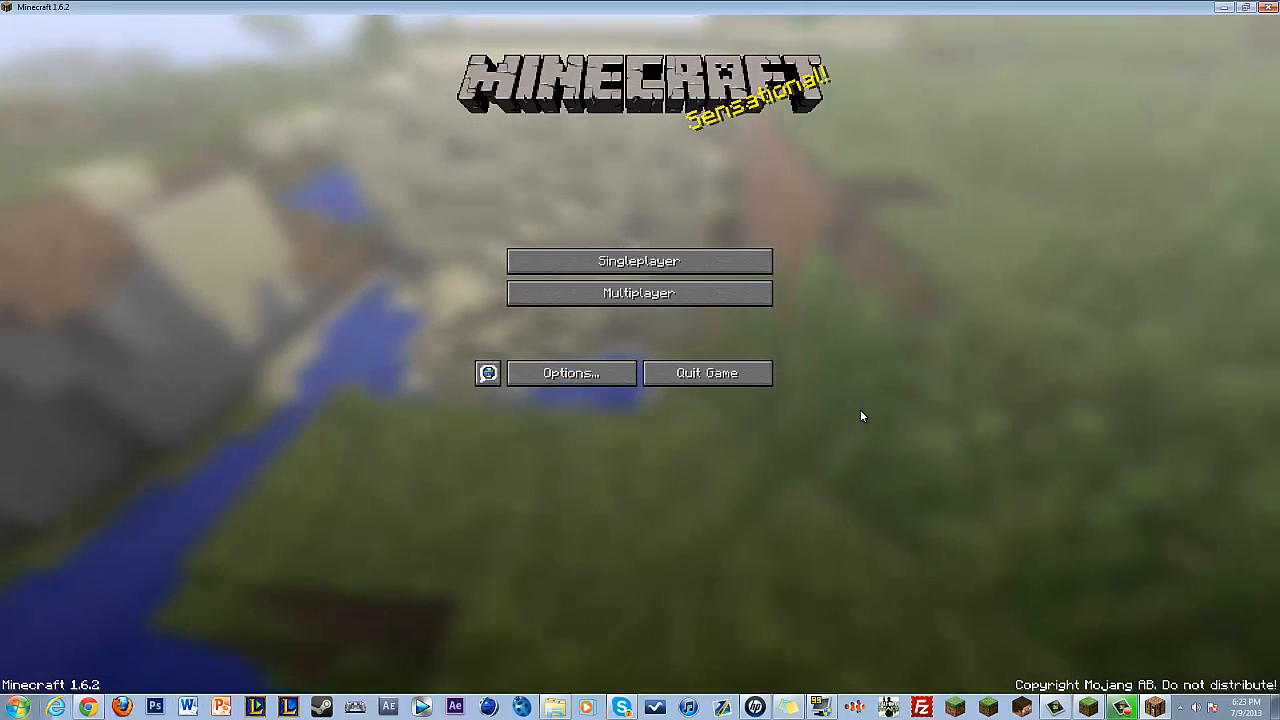
In Video Settings, set render distance to Normal +96 and the frame limit to 55 FPS
{"action": "left_click", "coordinate": [570, 372]}
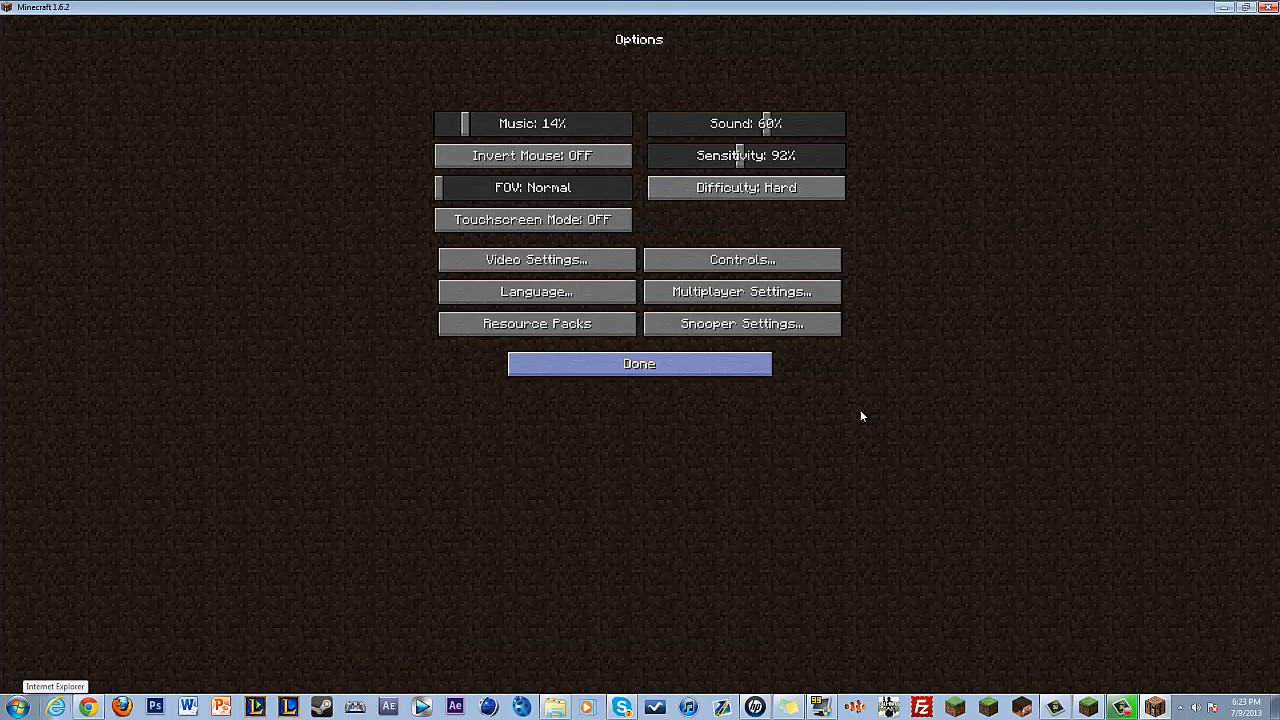
{"action": "left_click", "coordinate": [536, 259]}
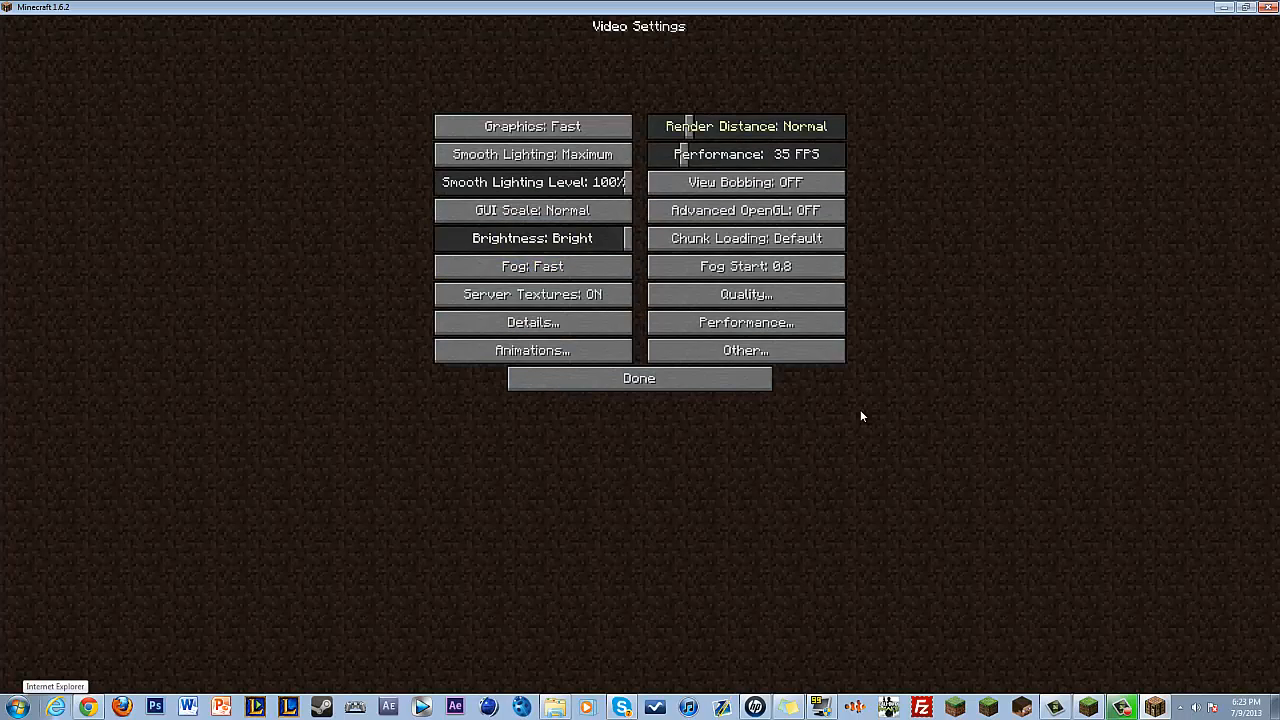
{"action": "left_click", "coordinate": [745, 126]}
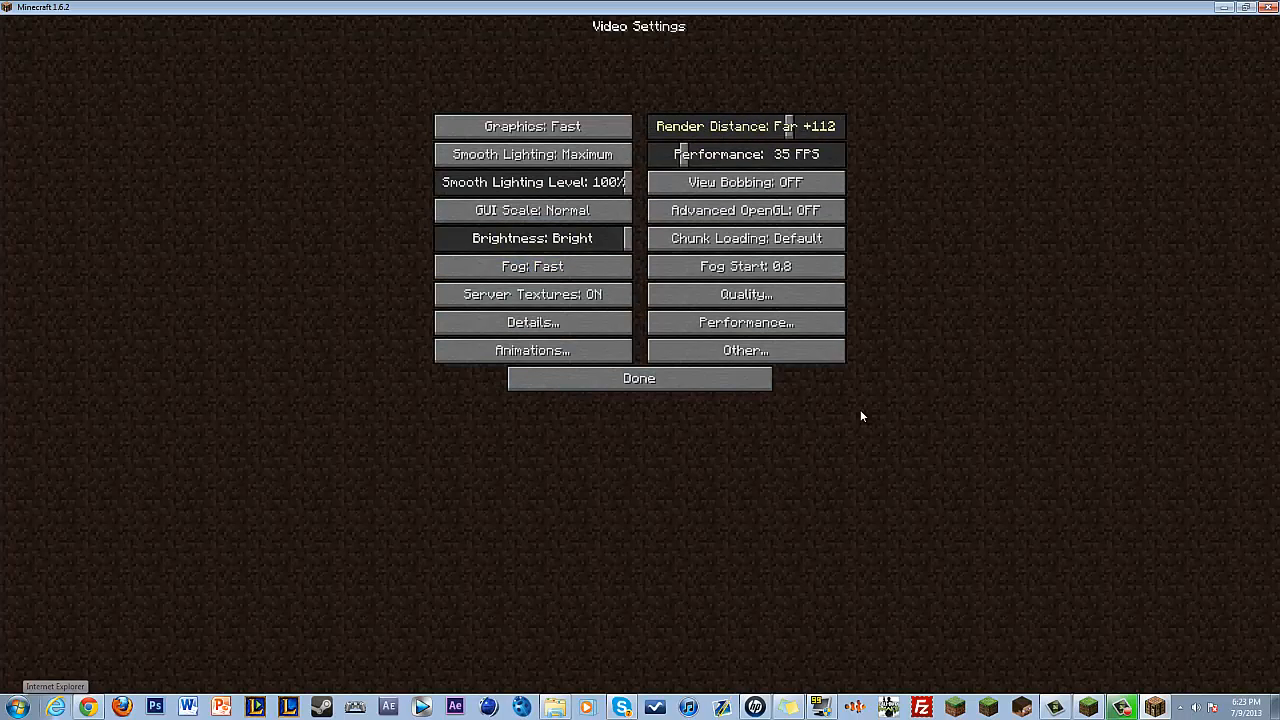
{"action": "left_click", "coordinate": [745, 126]}
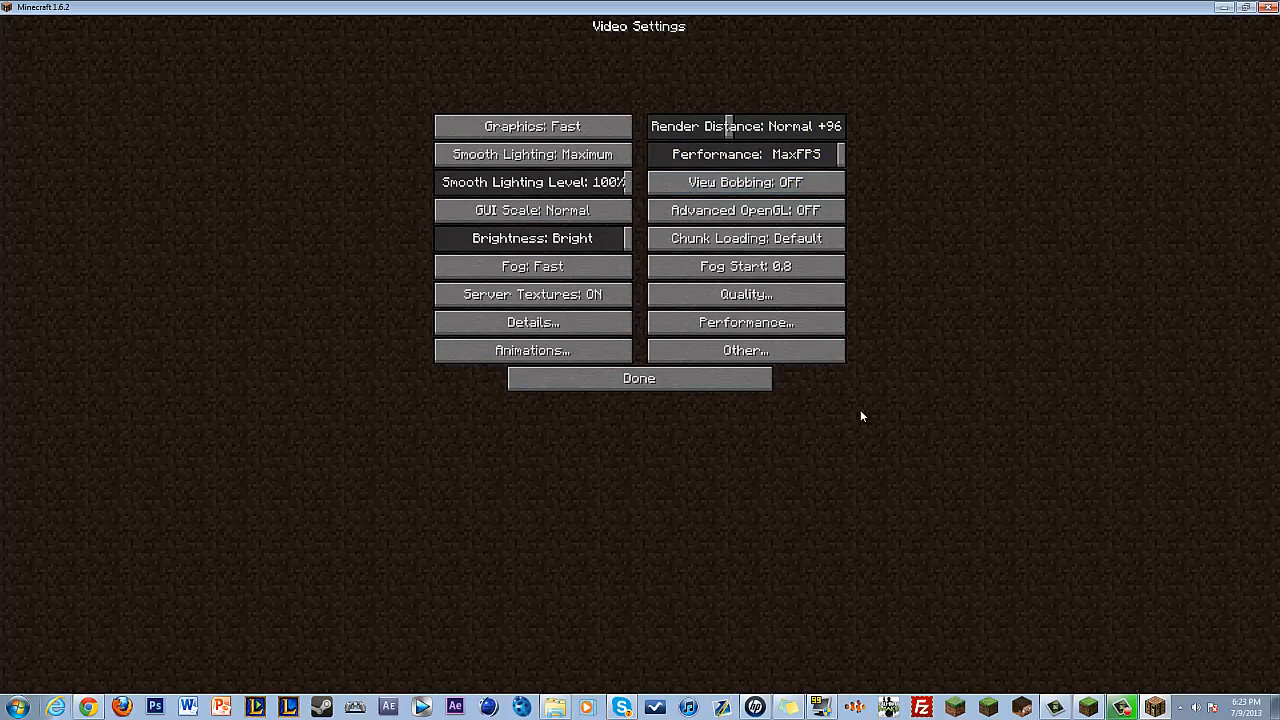
{"action": "left_click", "coordinate": [745, 266]}
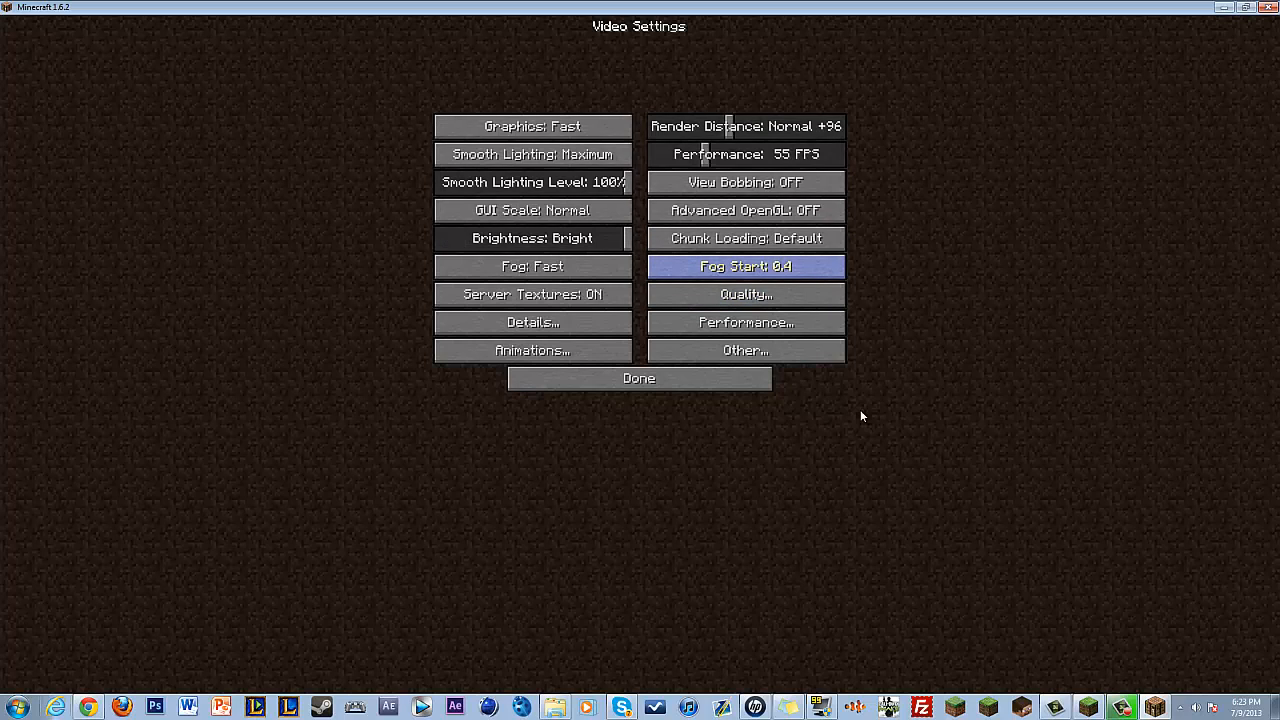
{"action": "left_click", "coordinate": [745, 294]}
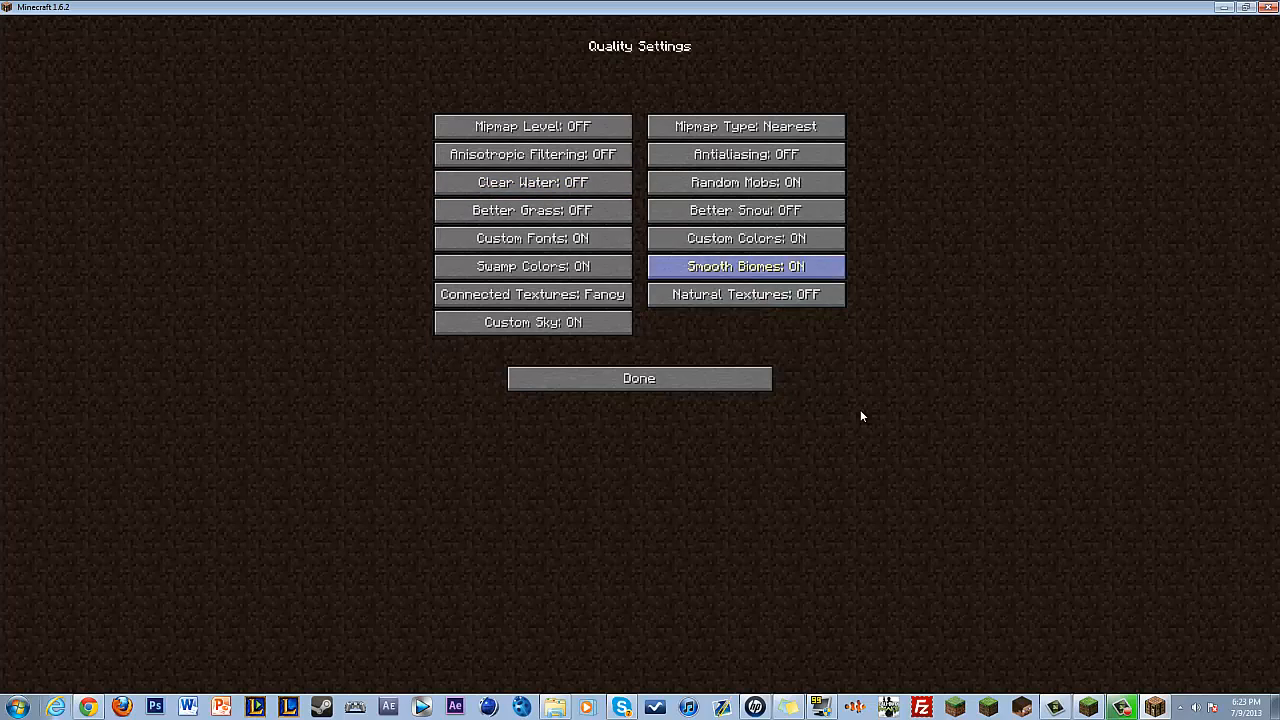
{"action": "left_click", "coordinate": [638, 378]}
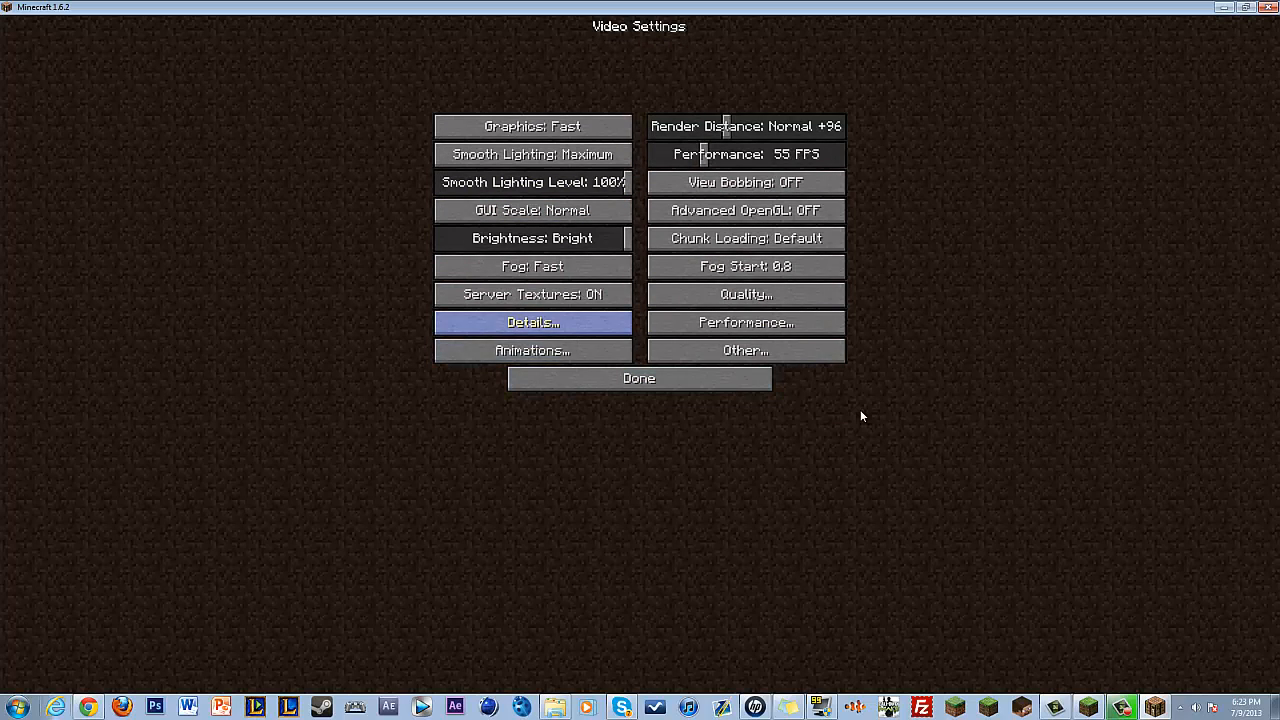
{"action": "mouse_move", "coordinate": [862, 416]}
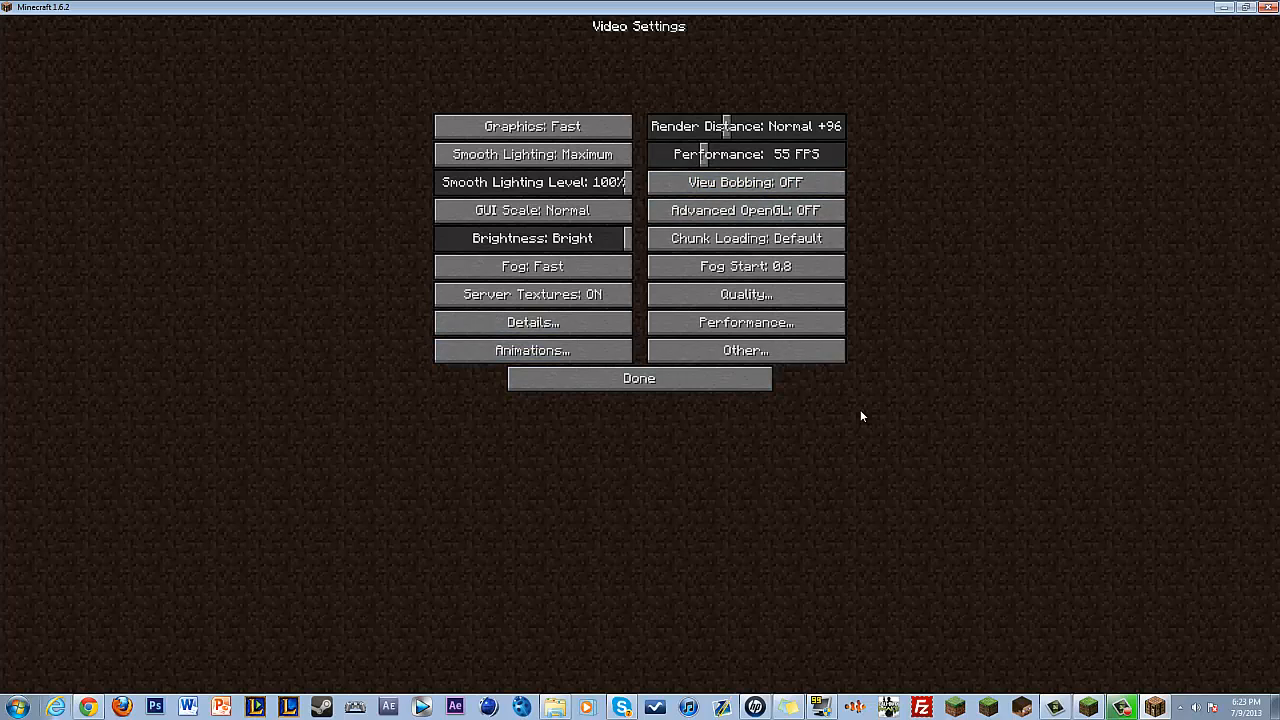